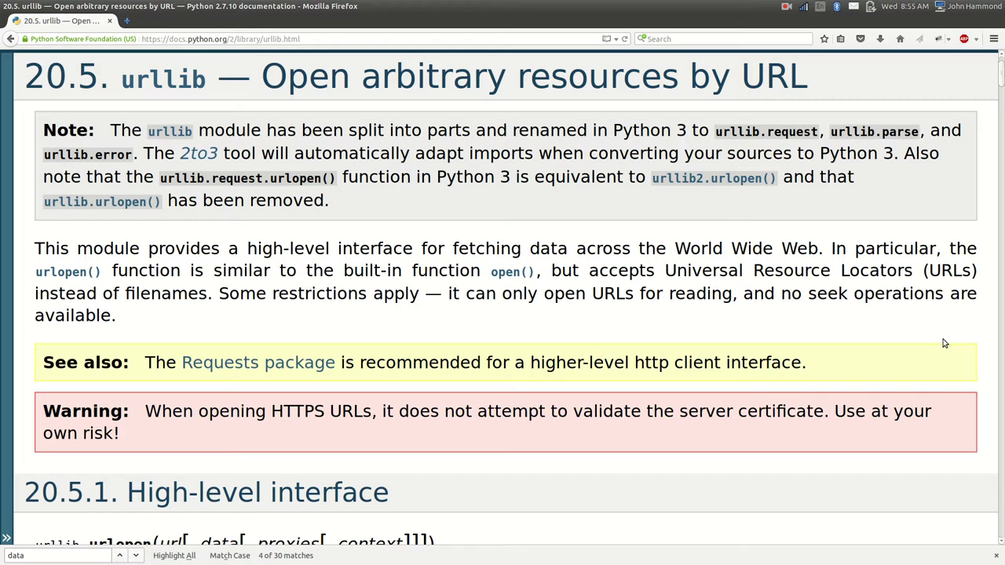
{"action": "mouse_move", "coordinate": [619, 217]}
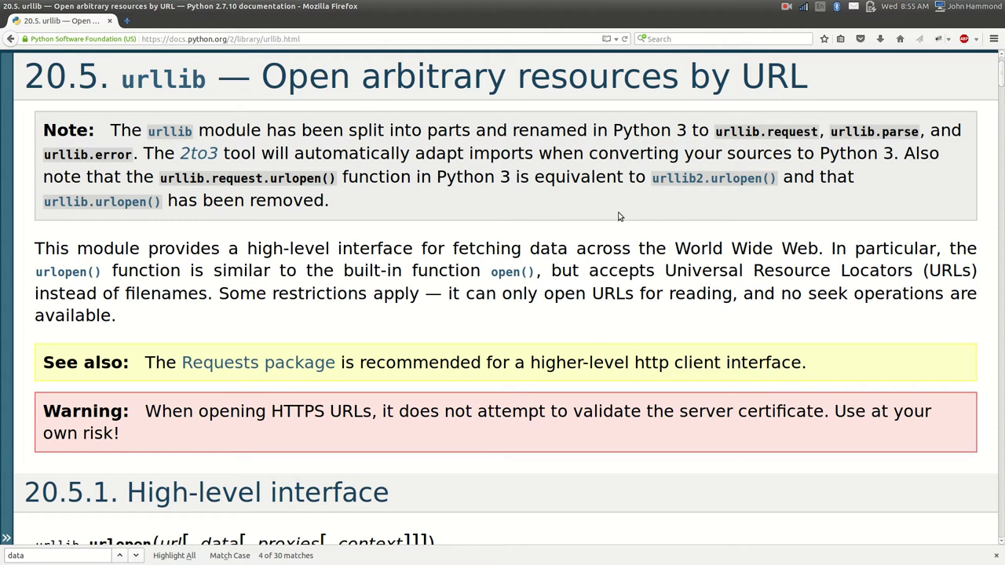
Scroll the urllib docs down to section 20.5.1 High-level interface and its urlopen() description.
{"action": "double_click", "coordinate": [164, 76]}
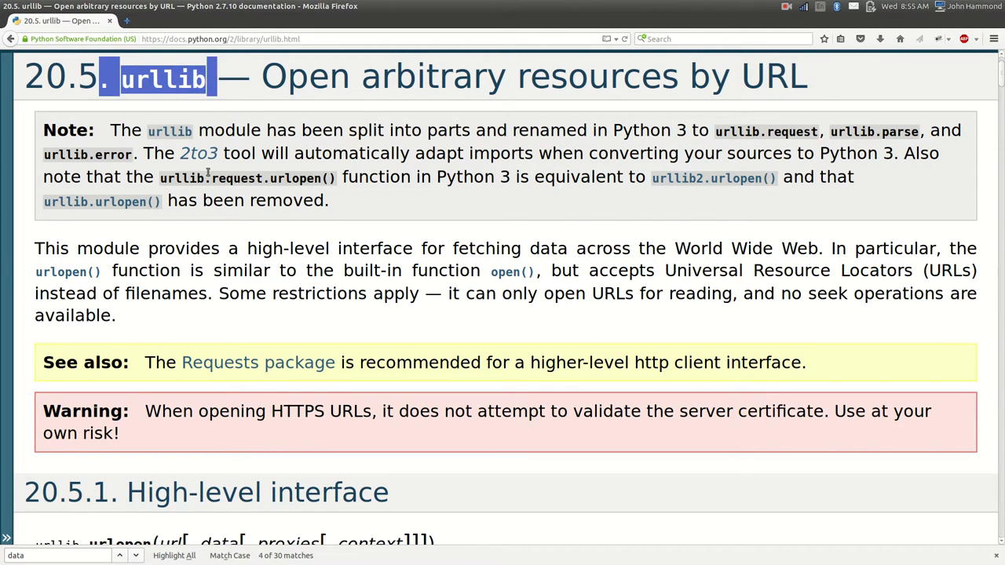
{"action": "mouse_move", "coordinate": [458, 239]}
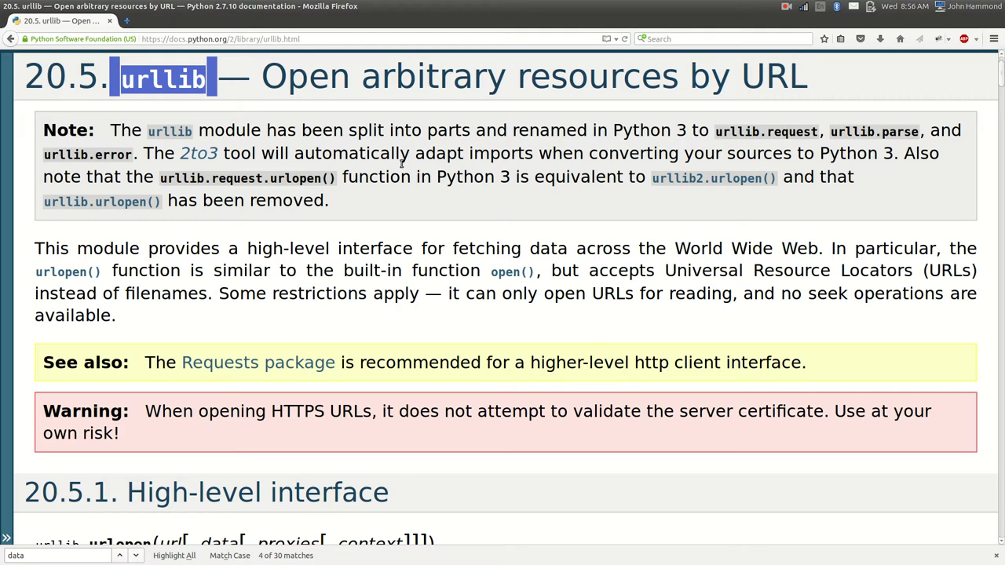
{"action": "mouse_move", "coordinate": [431, 250]}
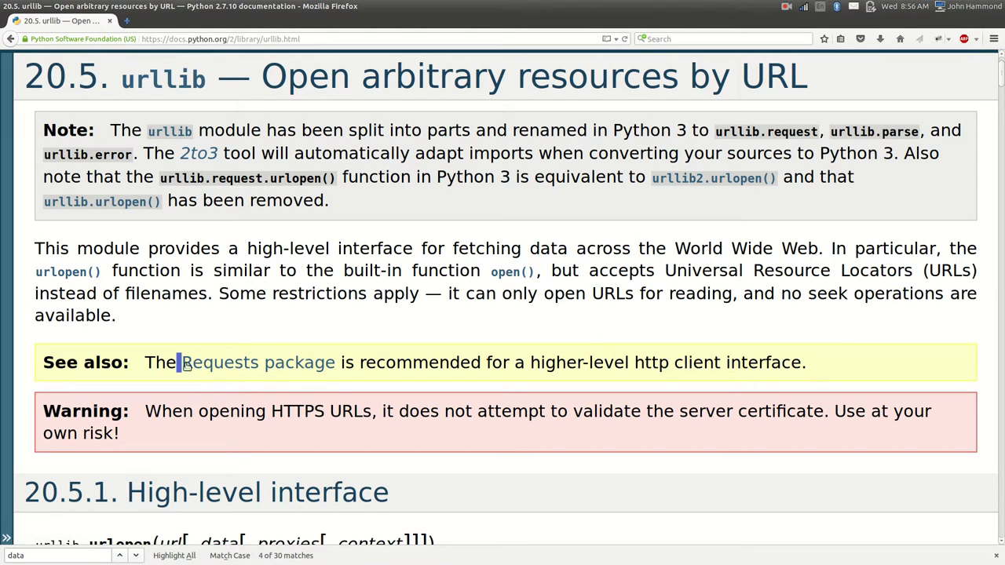
{"action": "left_click_drag", "start_coordinate": [181, 362], "coordinate": [343, 362]}
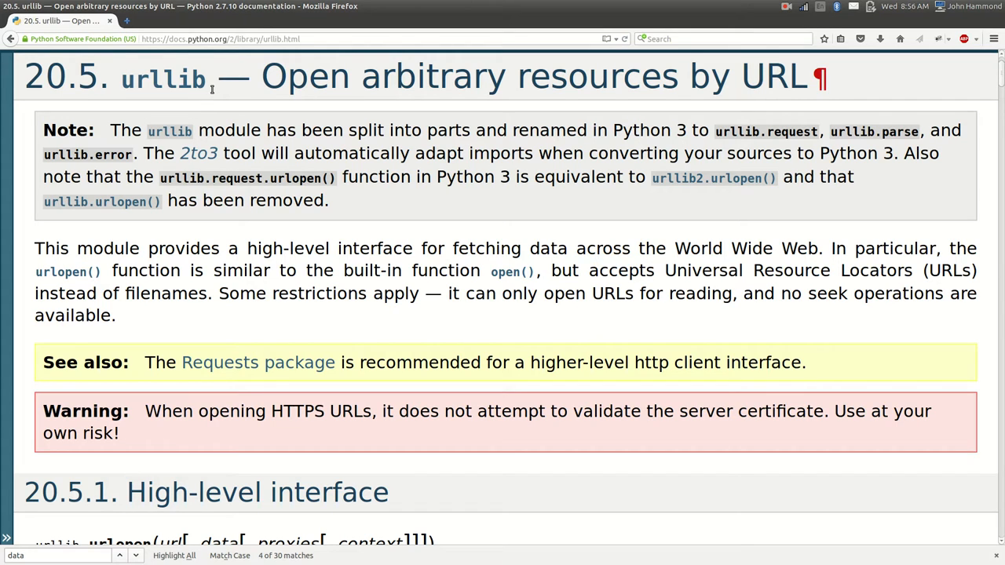
{"action": "double_click", "coordinate": [163, 76]}
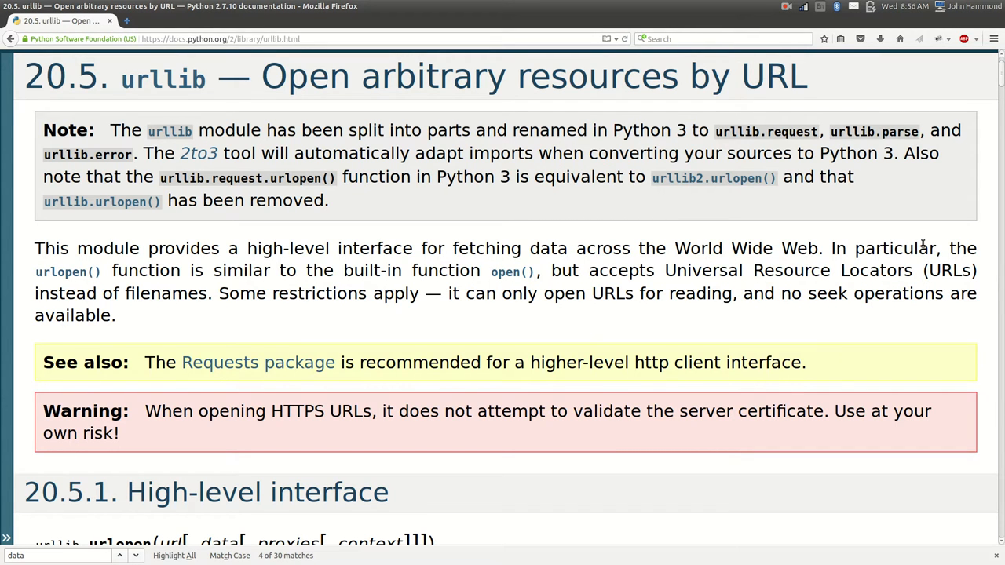
{"action": "scroll", "scroll_direction": "down", "scroll_amount": 3}
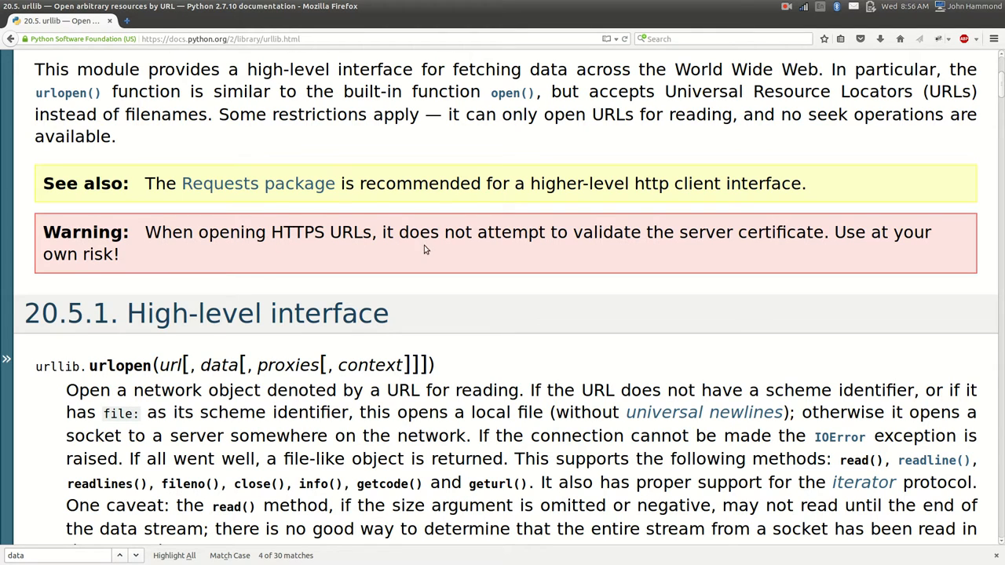
{"action": "mouse_move", "coordinate": [746, 265]}
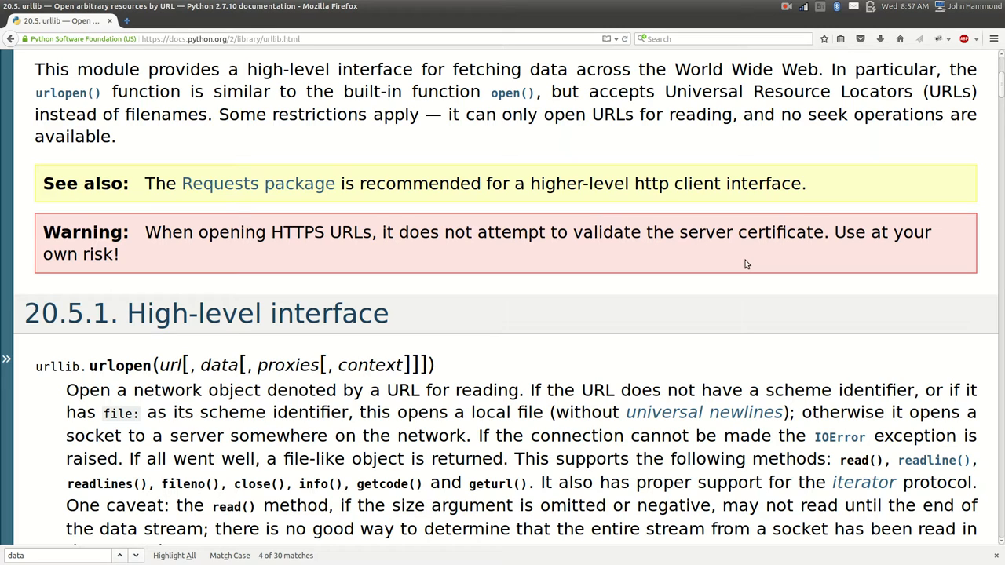
Read through the rest of the urlopen() documentation, including the file: scheme notes.
{"action": "scroll", "scroll_direction": "down", "scroll_amount": 3}
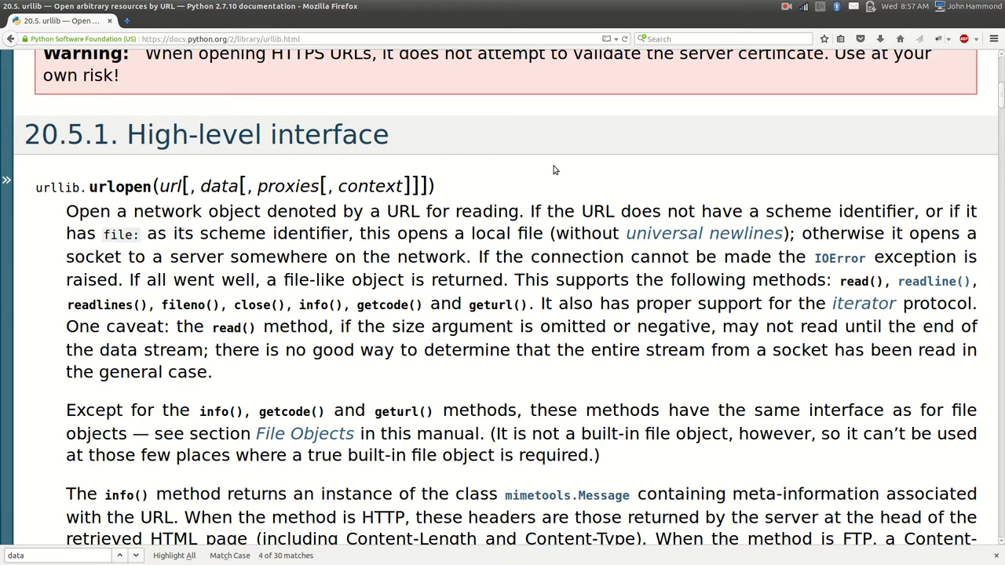
{"action": "mouse_move", "coordinate": [325, 284]}
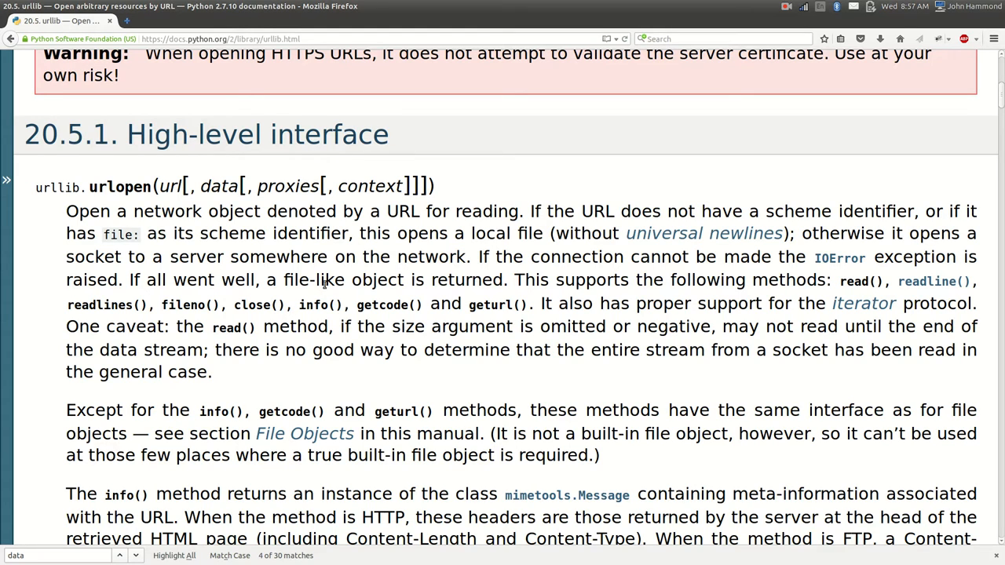
{"action": "mouse_move", "coordinate": [361, 272]}
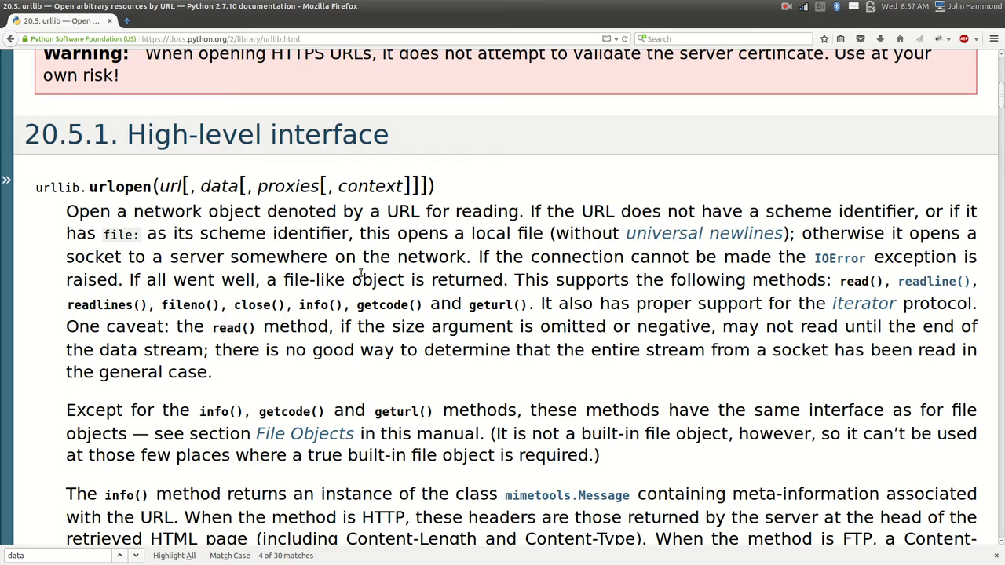
{"action": "mouse_move", "coordinate": [845, 275]}
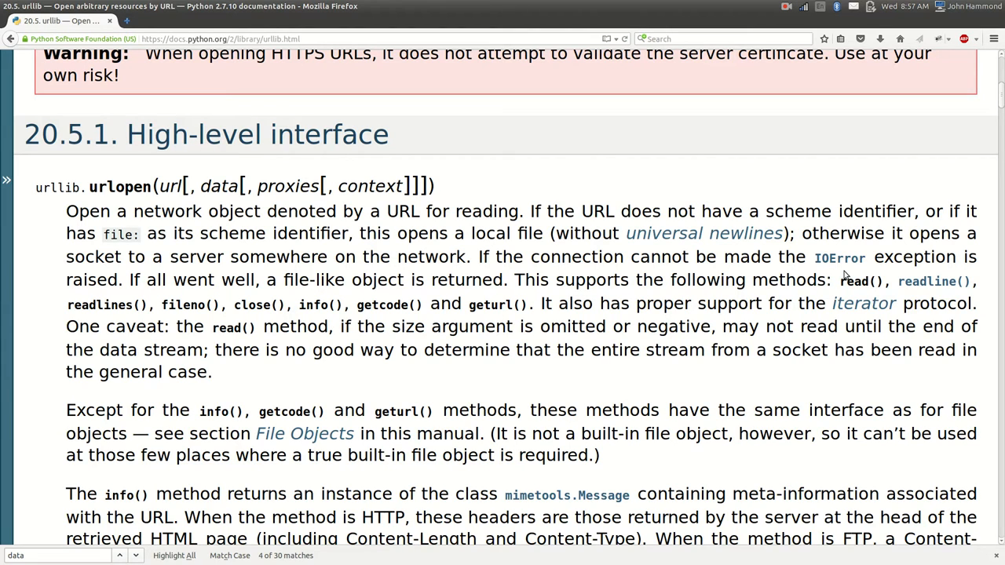
{"action": "mouse_move", "coordinate": [226, 328]}
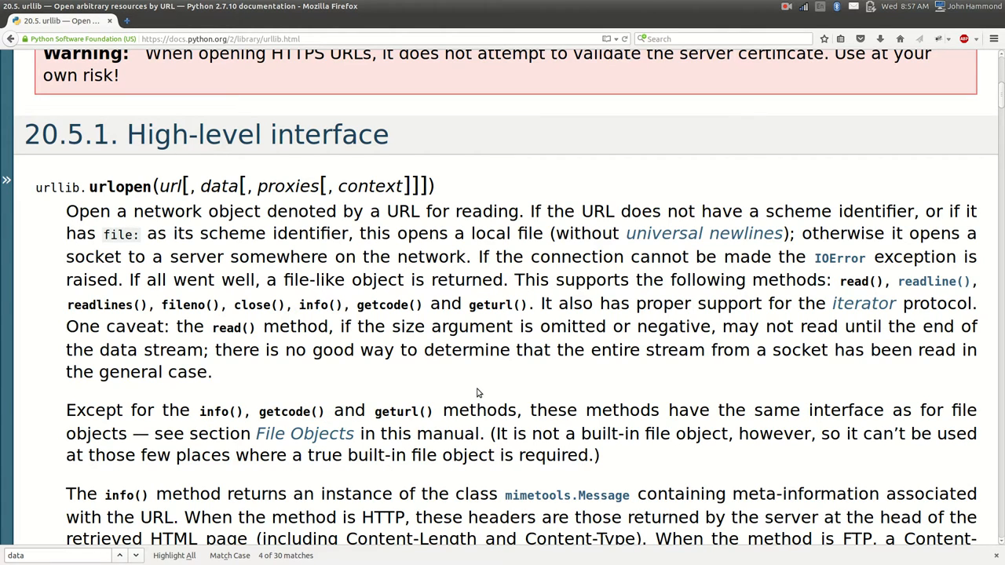
{"action": "mouse_move", "coordinate": [122, 230]}
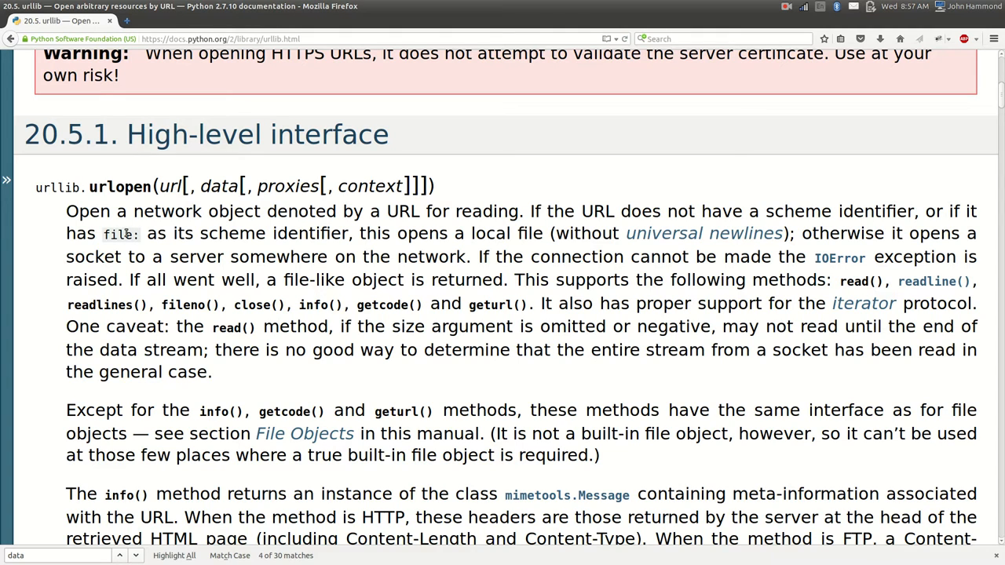
{"action": "double_click", "coordinate": [117, 234]}
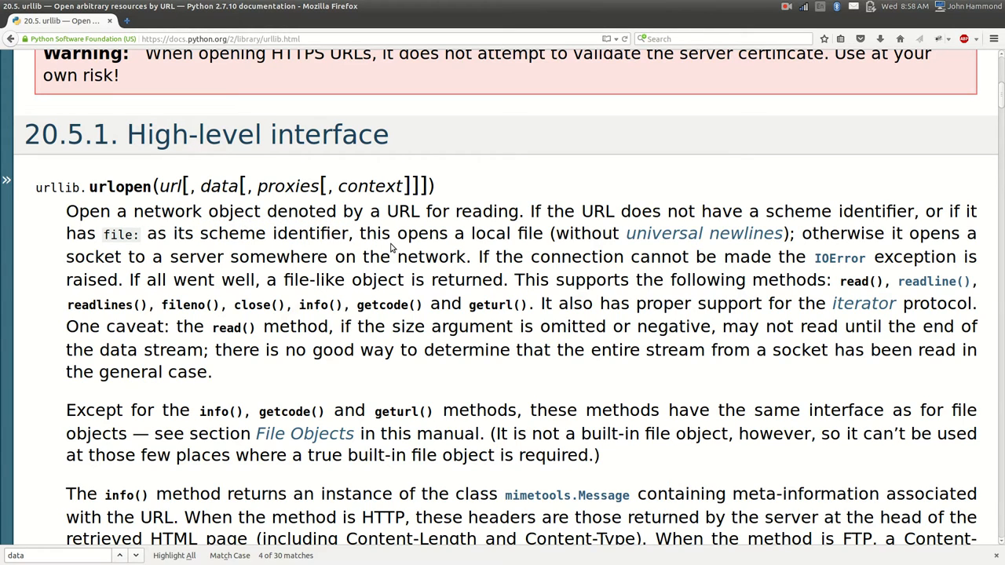
{"action": "scroll", "scroll_direction": "down", "scroll_amount": 3}
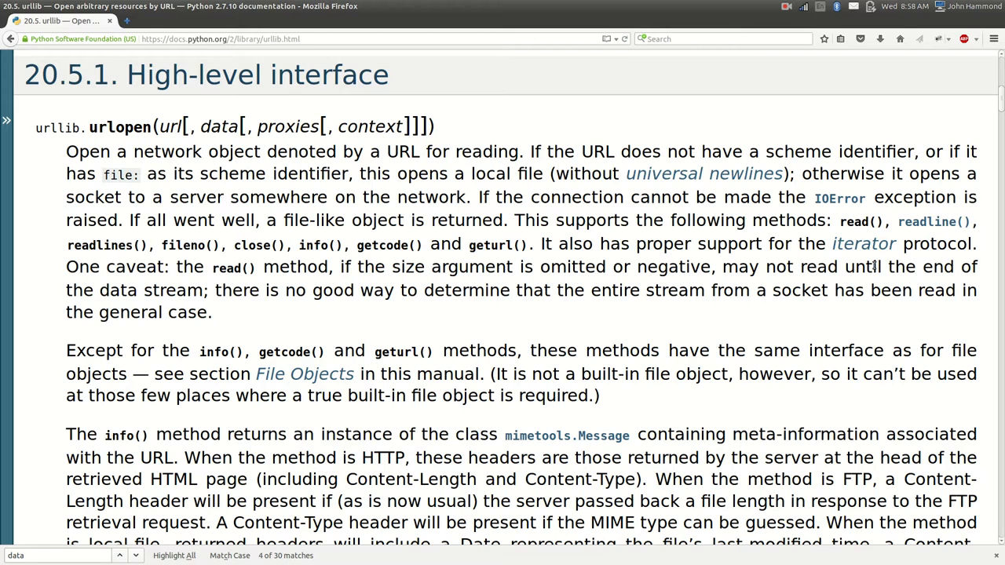
{"action": "mouse_move", "coordinate": [879, 306]}
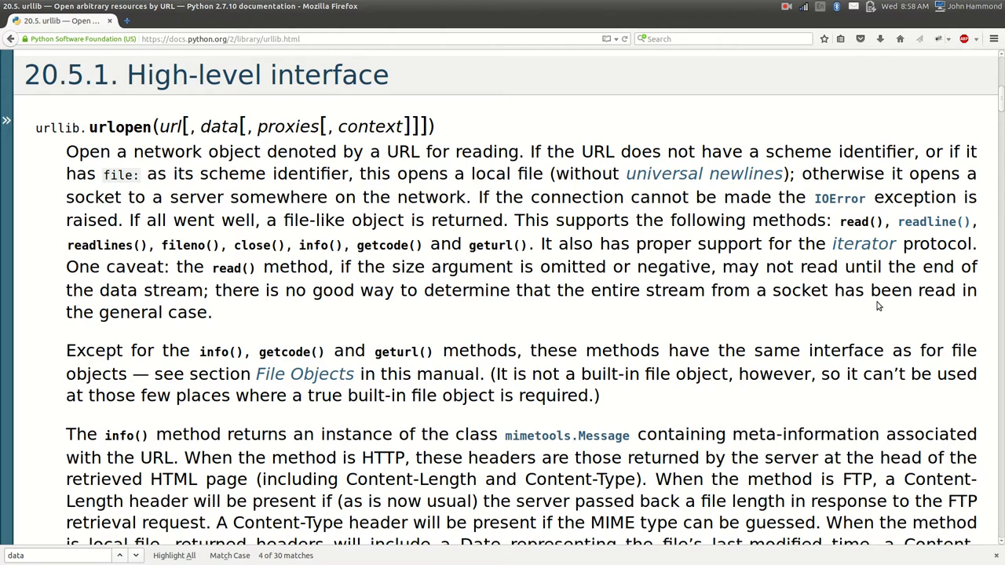
{"action": "scroll", "scroll_direction": "down", "scroll_amount": 3}
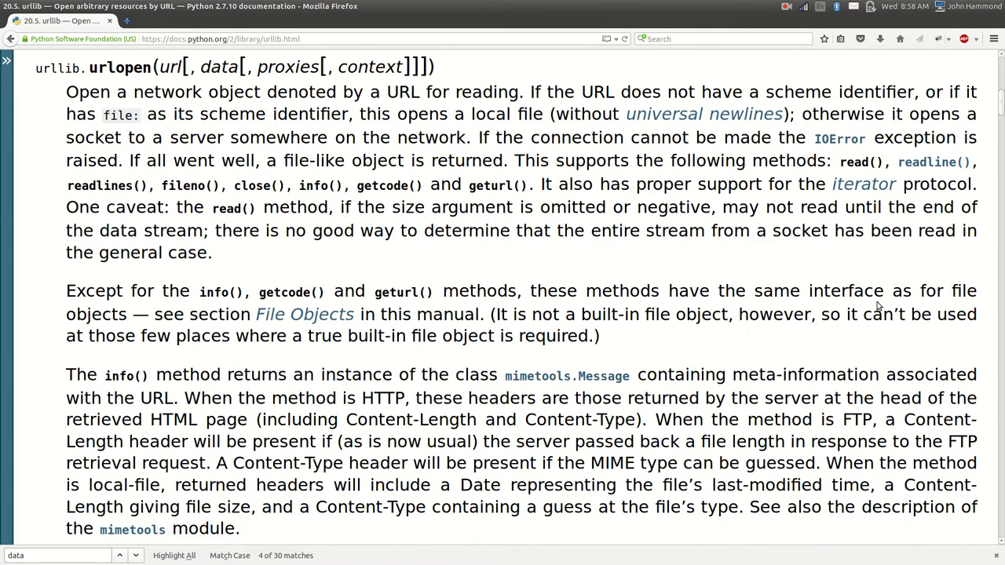
{"action": "scroll", "scroll_direction": "down", "scroll_amount": 3}
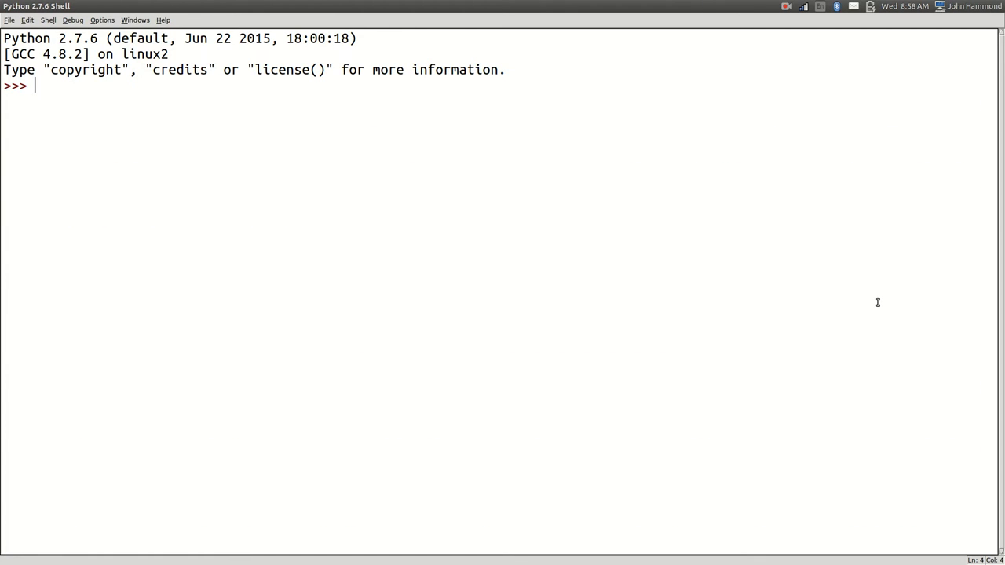
{"action": "type", "text": "import urllib"}
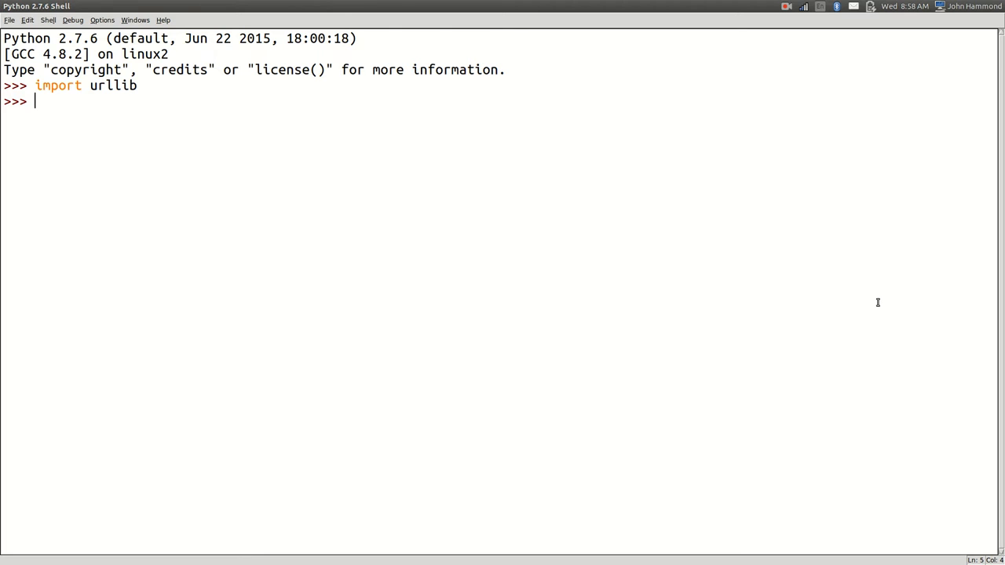
{"action": "type", "text": "urllib.u"}
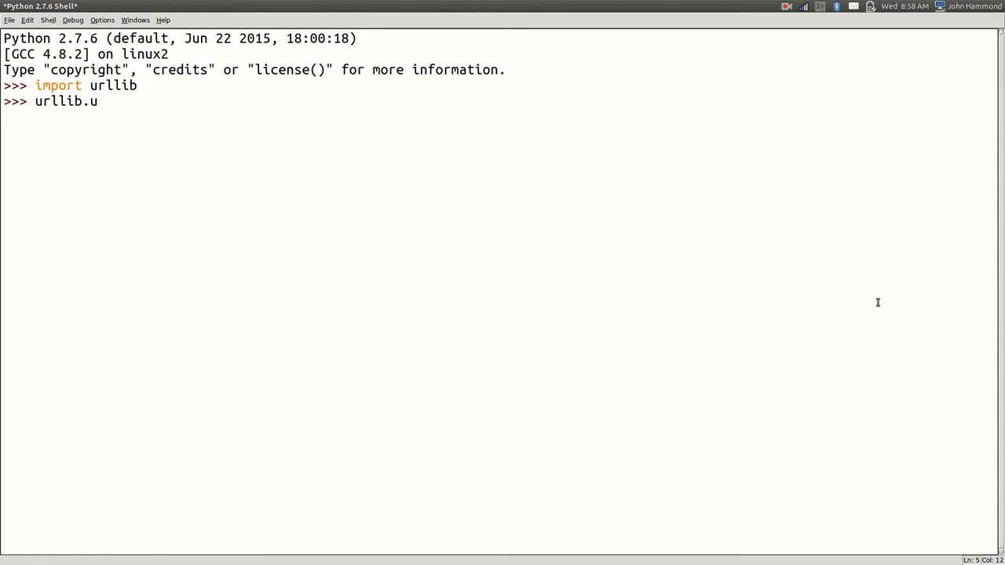
{"action": "type", "text": "rlopen()"}
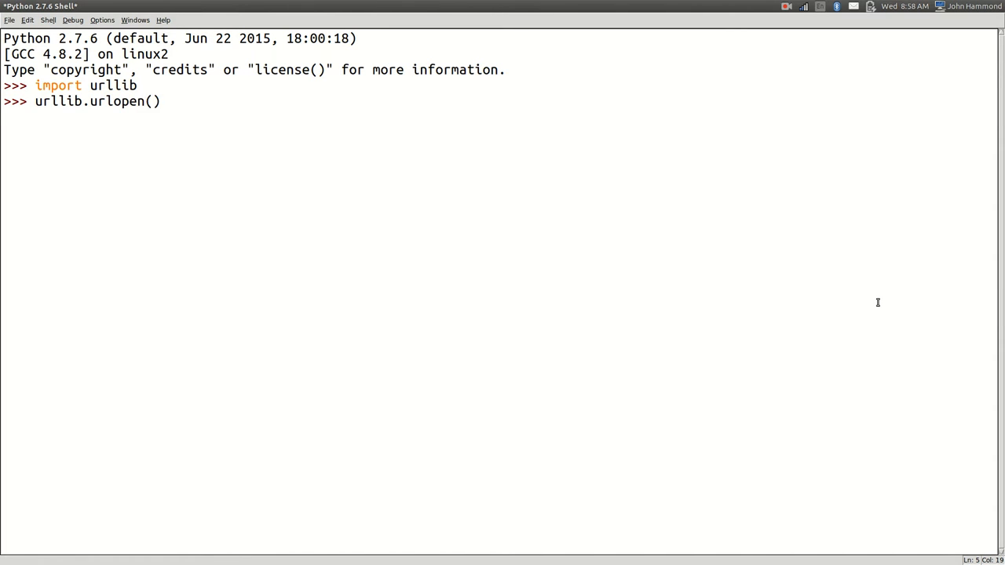
{"action": "type", "text": "\""}
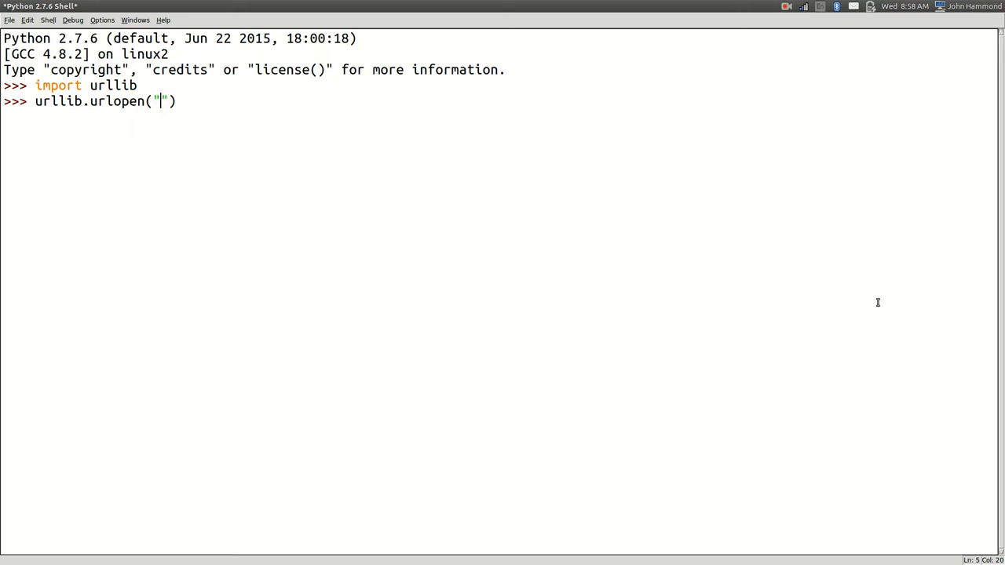
{"action": "type", "text": "http://google.com"}
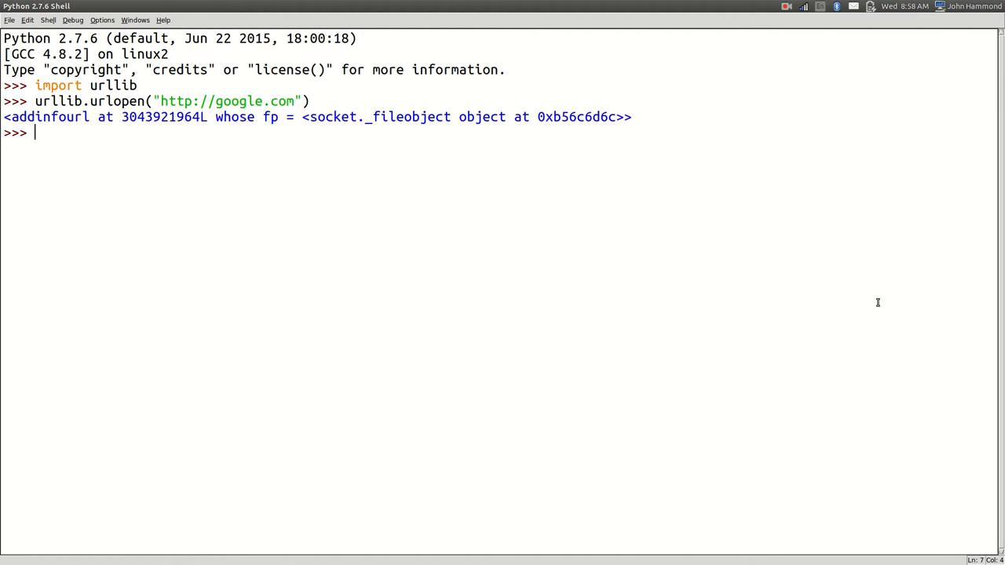
{"action": "mouse_move", "coordinate": [239, 164]}
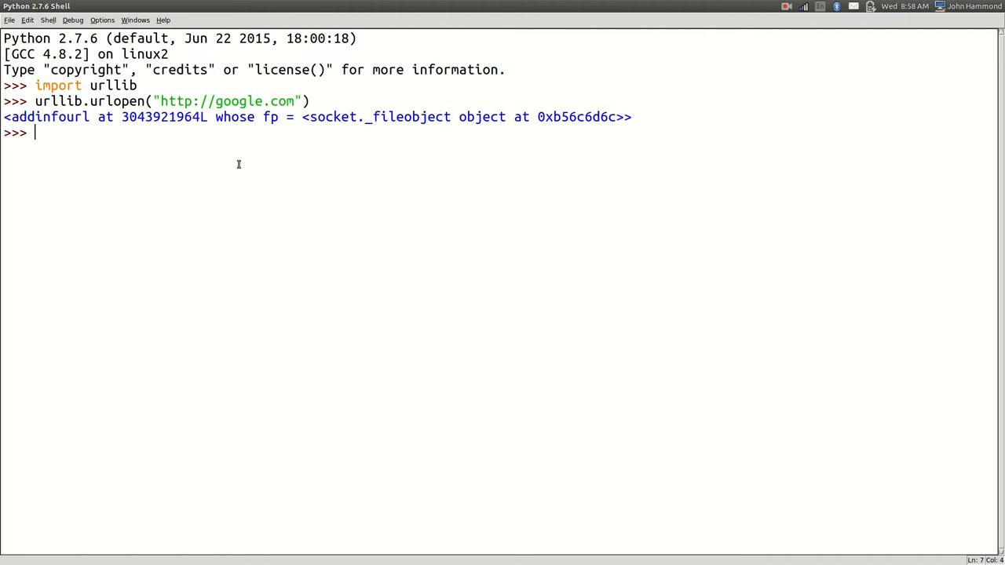
{"action": "mouse_move", "coordinate": [754, 164]}
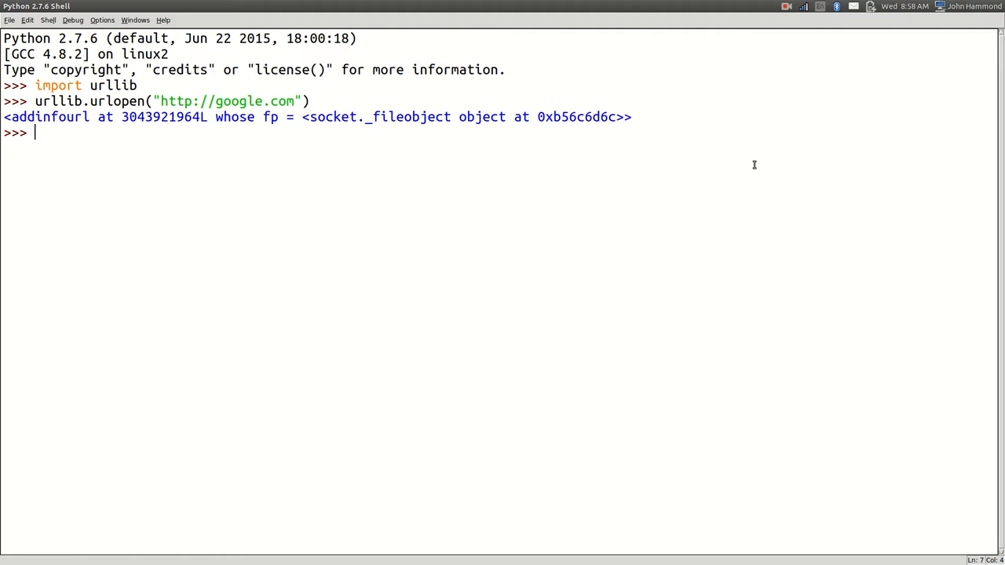
{"action": "type", "text": "page urllib.urlopen(\"http://google.com\")"}
{"action": "type", "text": "page."}
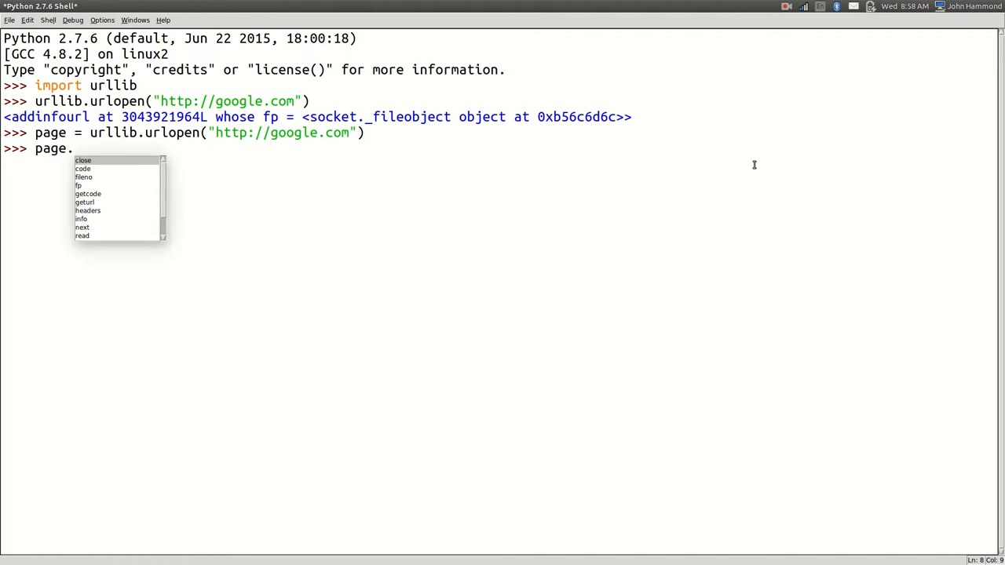
{"action": "type", "text": "close"}
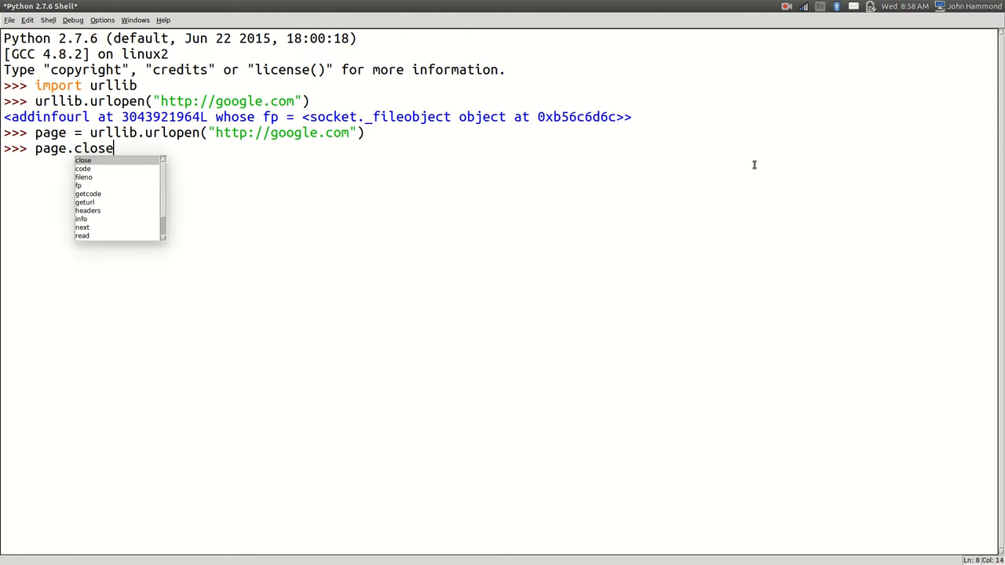
{"action": "type", "text": "getcode"}
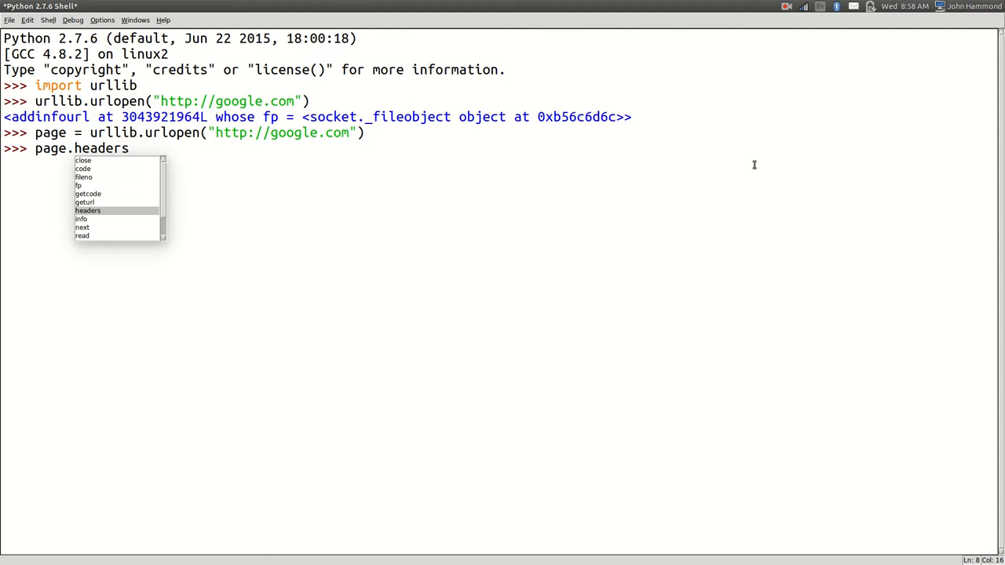
{"action": "type", "text": "info"}
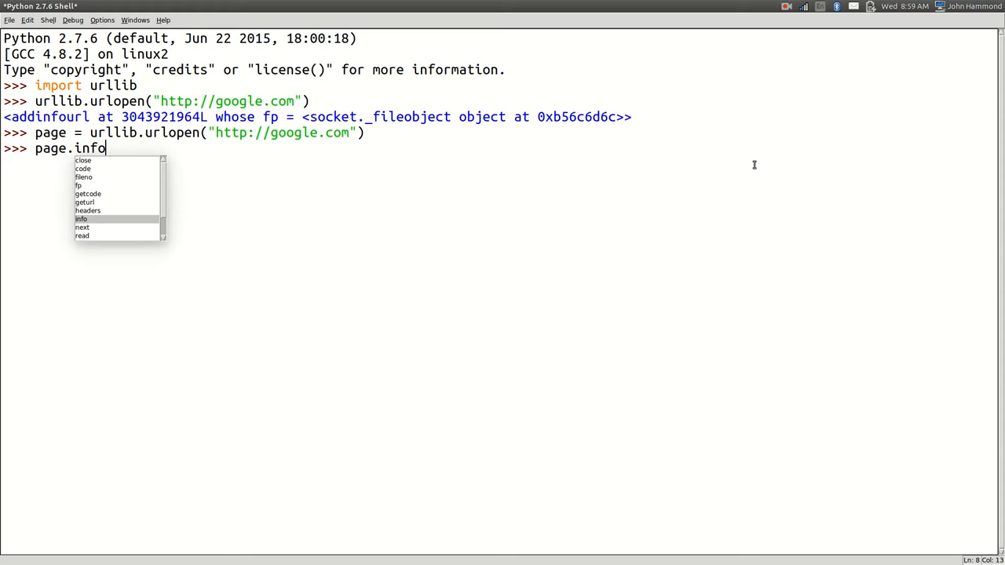
{"action": "type", "text": "read"}
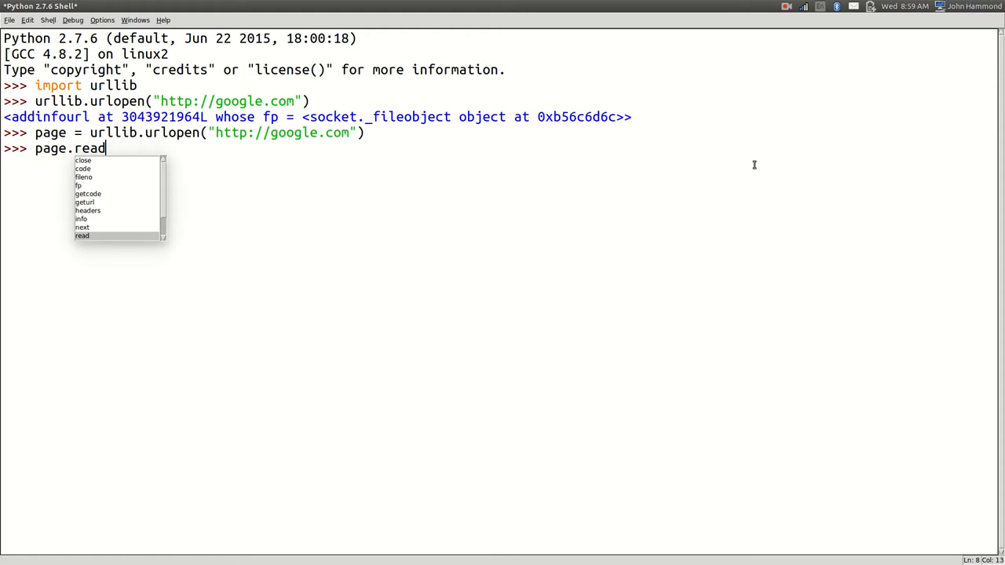
Run page.read() to dump Google's full HTML source into the shell.
{"action": "type", "text": "()"}
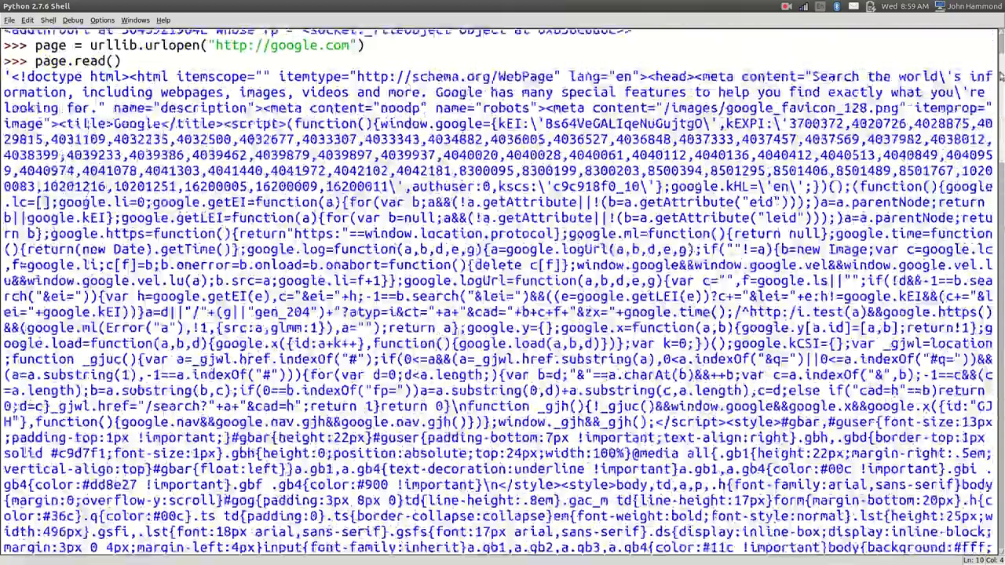
{"action": "scroll", "scroll_direction": "down", "scroll_amount": 3}
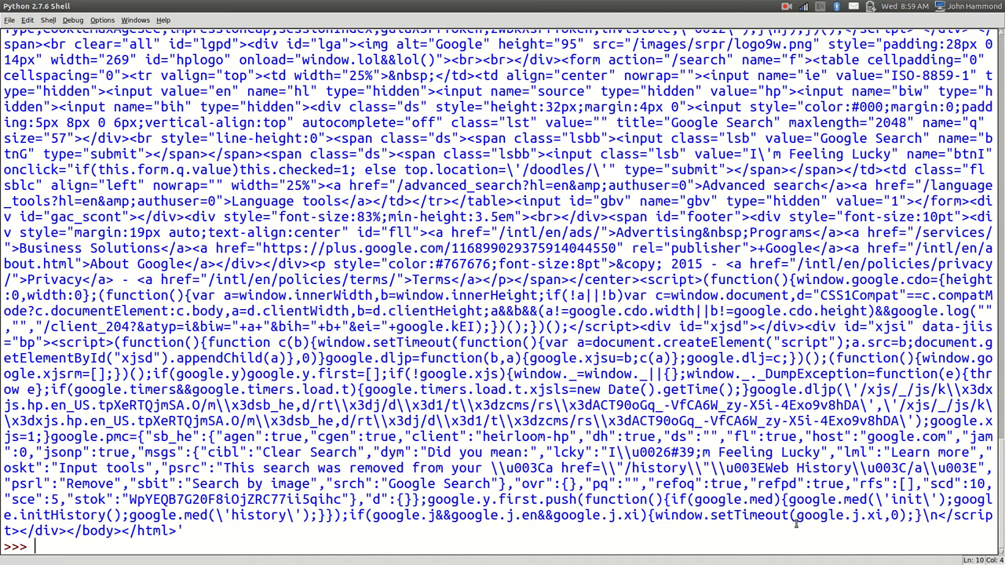
{"action": "type", "text": "page.read()"}
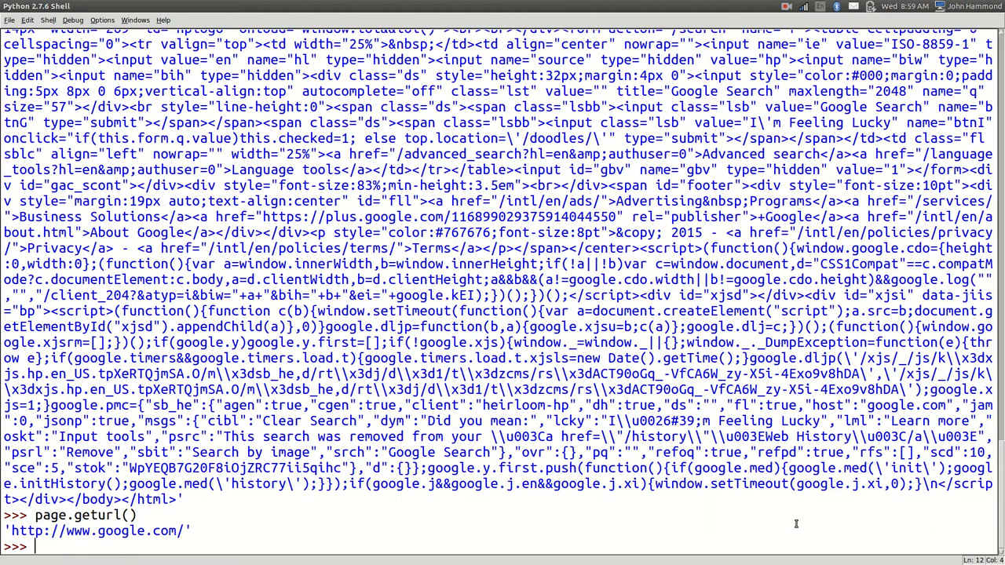
{"action": "type", "text": "page.url"}
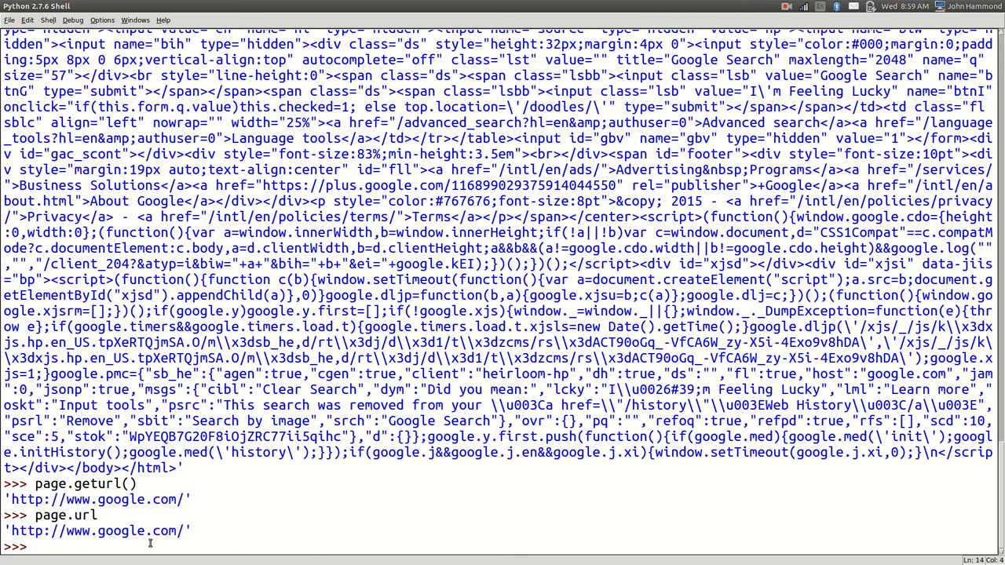
{"action": "mouse_move", "coordinate": [419, 541]}
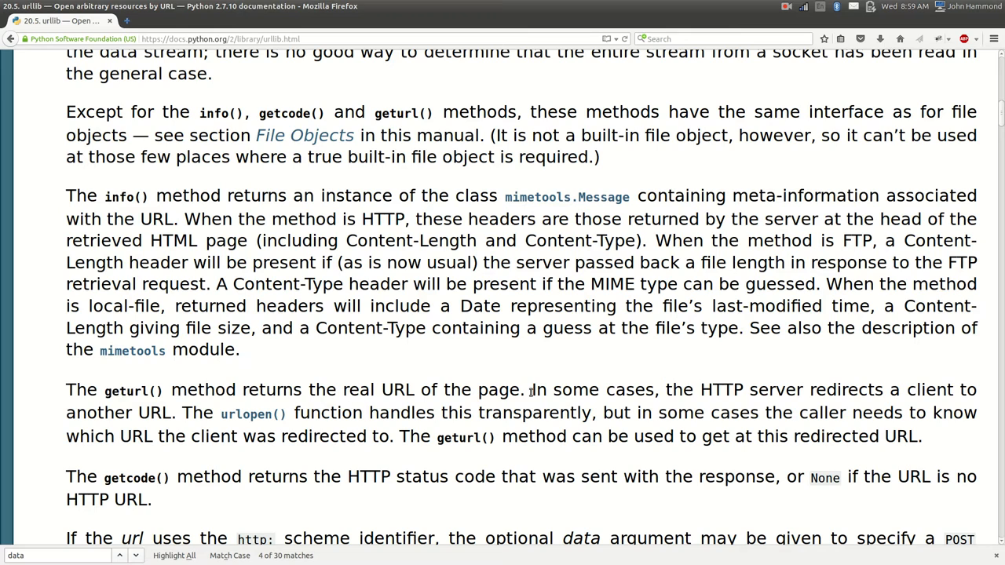
Review the info(), geturl() and getcode() paragraphs on the urllib docs page.
{"action": "double_click", "coordinate": [845, 390]}
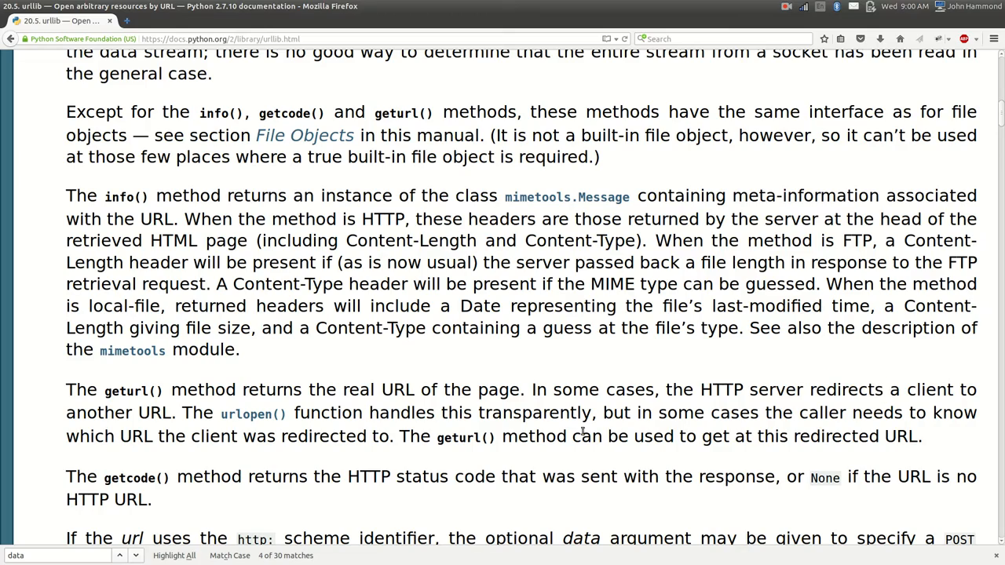
{"action": "scroll", "scroll_direction": "down", "scroll_amount": 3}
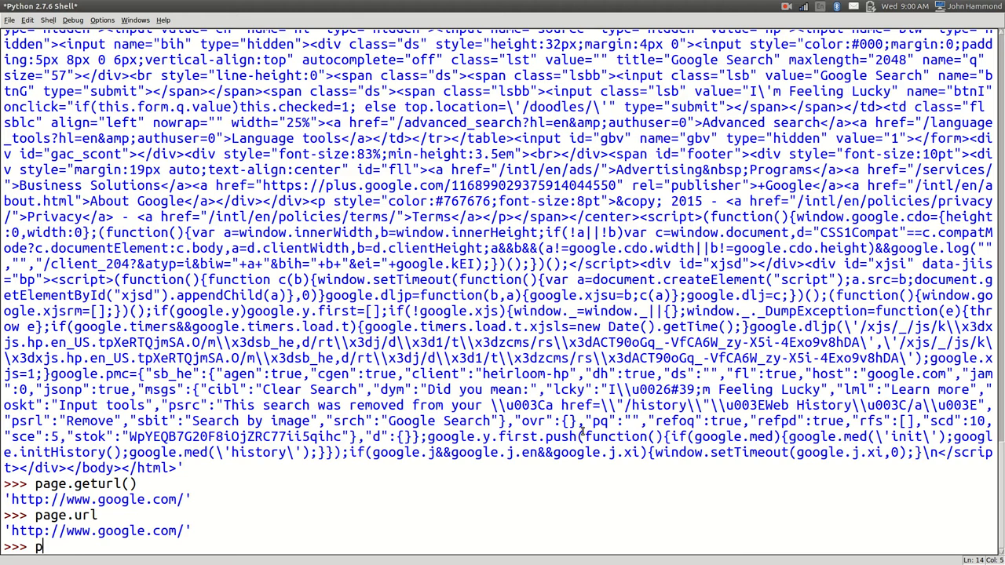
Run page.getcode() and get the HTTP status 200.
{"action": "type", "text": "age.getcode"}
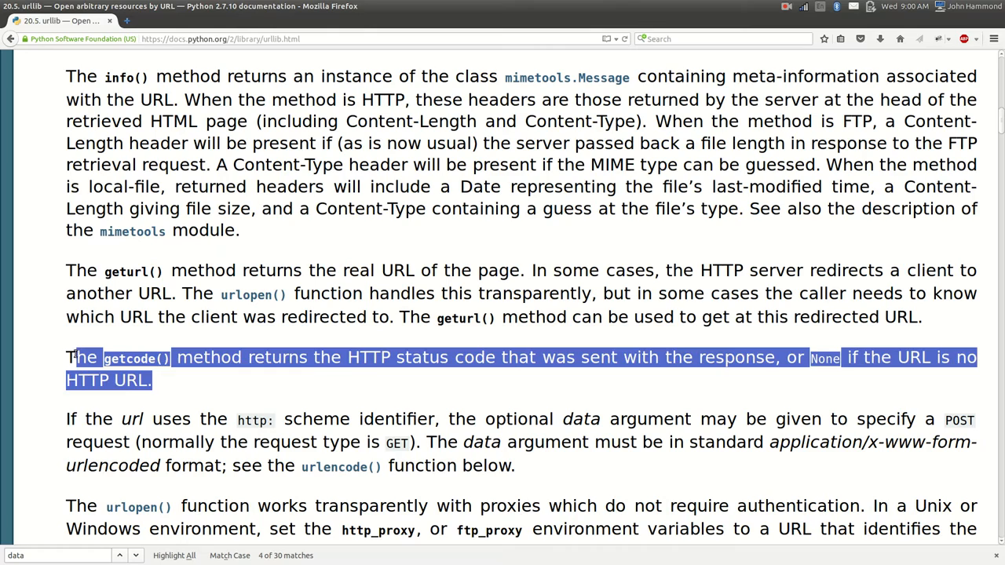
{"action": "scroll", "scroll_direction": "down", "scroll_amount": 3}
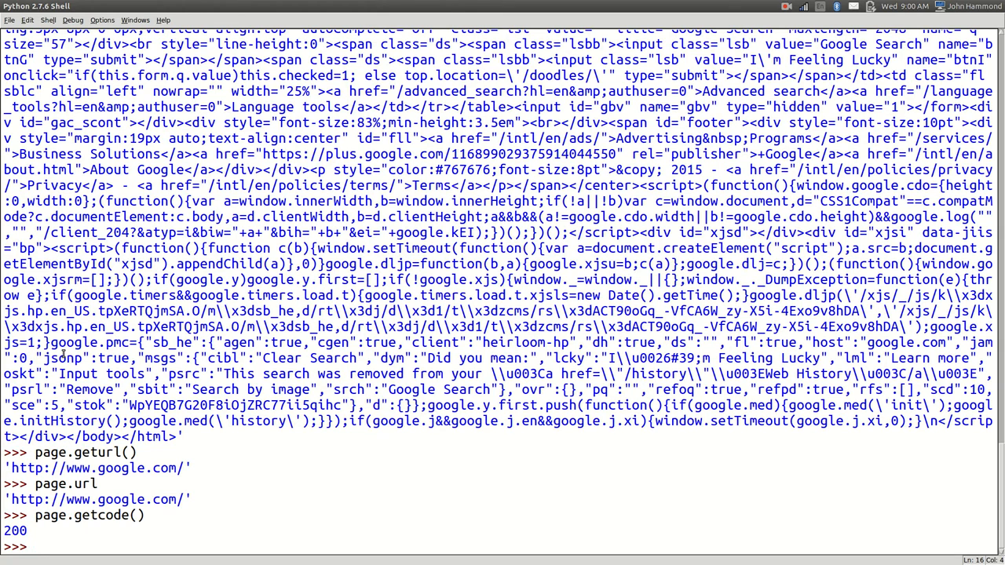
Run page.info() and list its headers via items(), keys() and values().
{"action": "type", "text": "page.info()."}
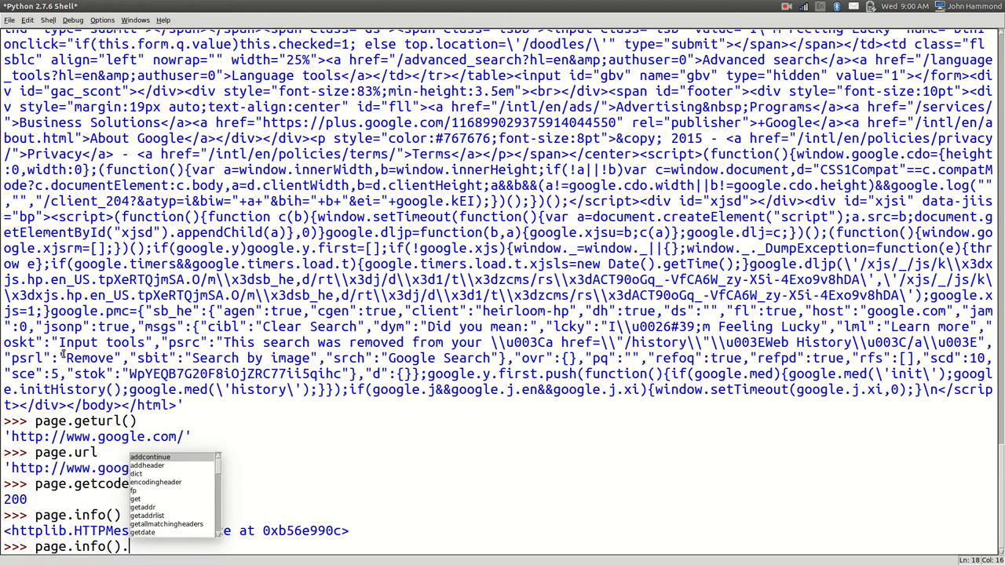
{"action": "type", "text": "values("}
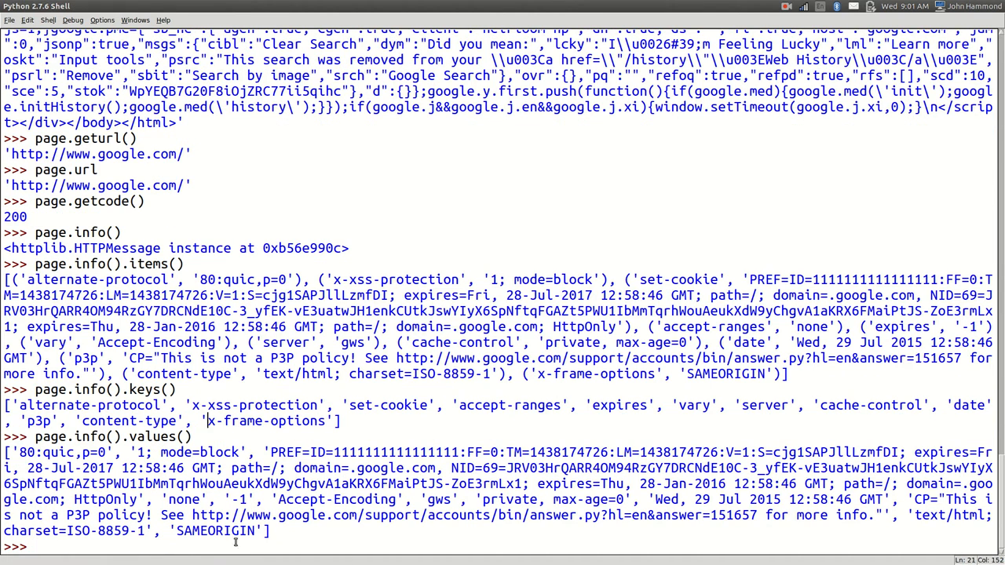
Browse page.info().'s autocomplete attributes such as getmaintype and seekable without executing.
{"action": "type", "text": "page.info().encodingheader"}
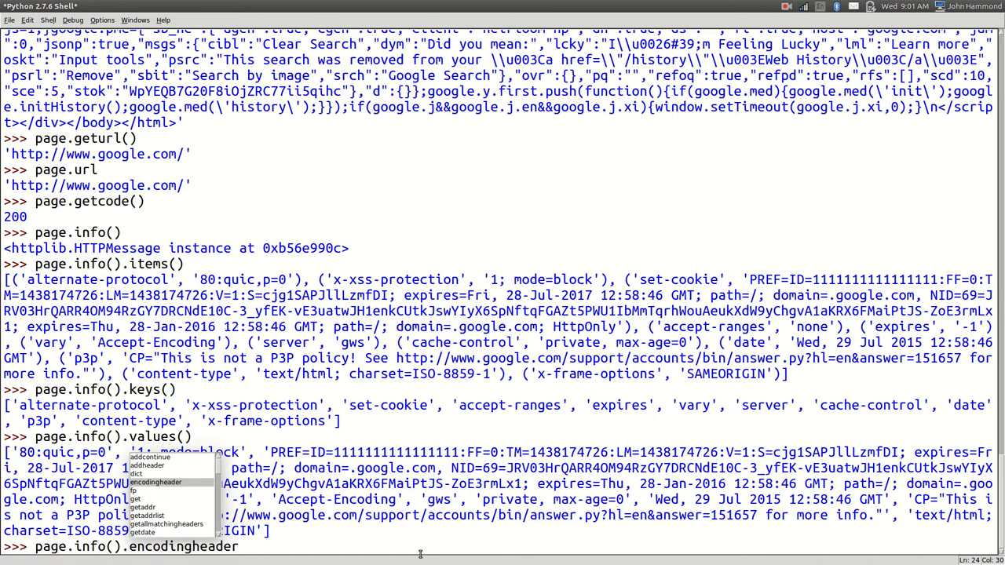
{"action": "type", "text": "getmaintype"}
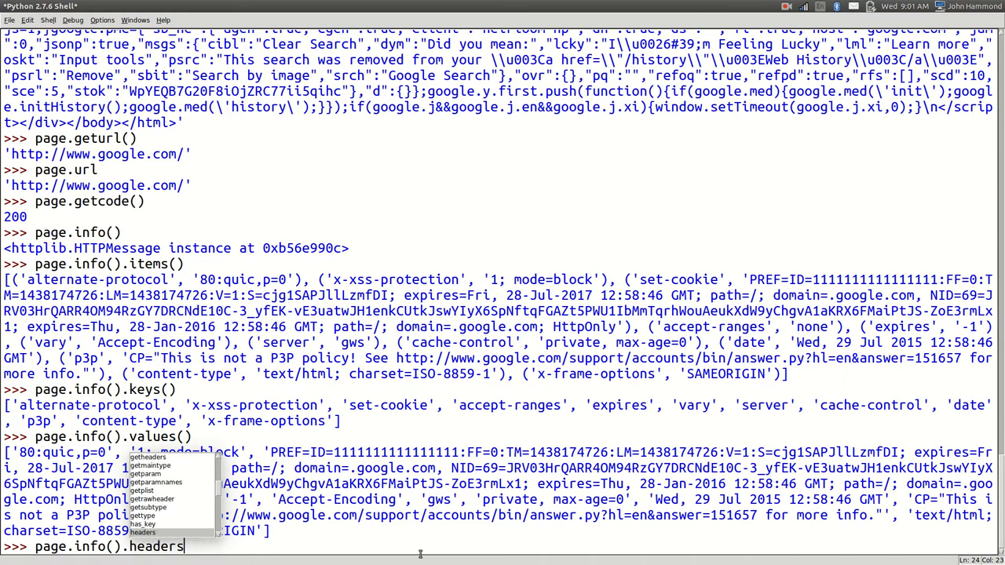
{"action": "type", "text": "seekable"}
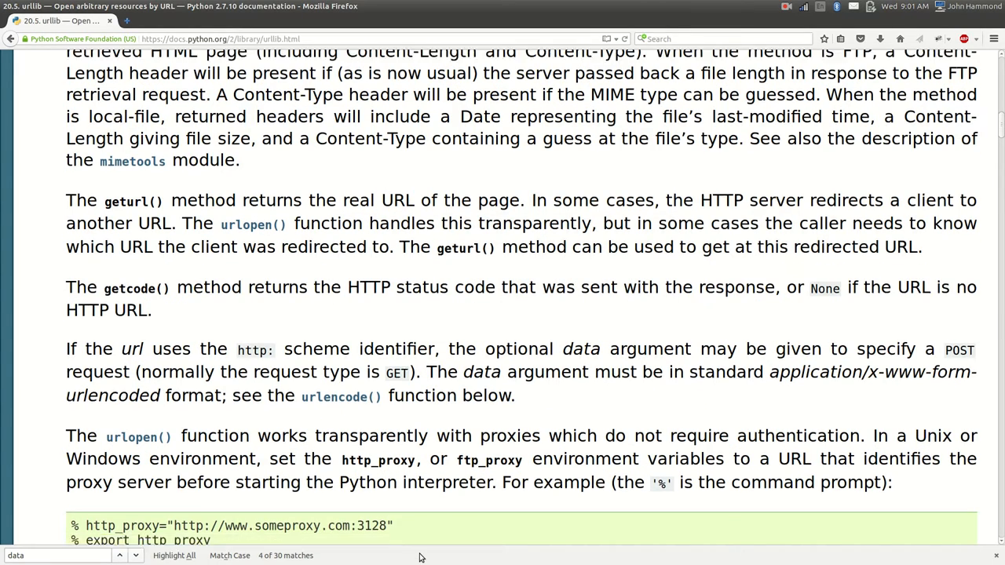
Read the data/POST paragraph, highlighting 'http' and 'POST', then reach the FancyURLopener proxy examples.
{"action": "scroll", "scroll_direction": "down", "scroll_amount": 3}
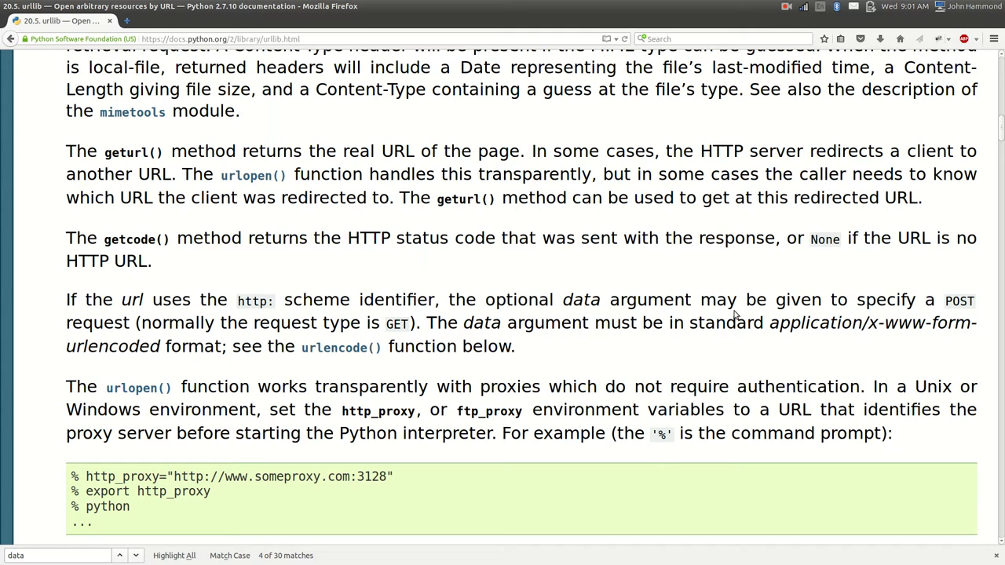
{"action": "mouse_move", "coordinate": [337, 291]}
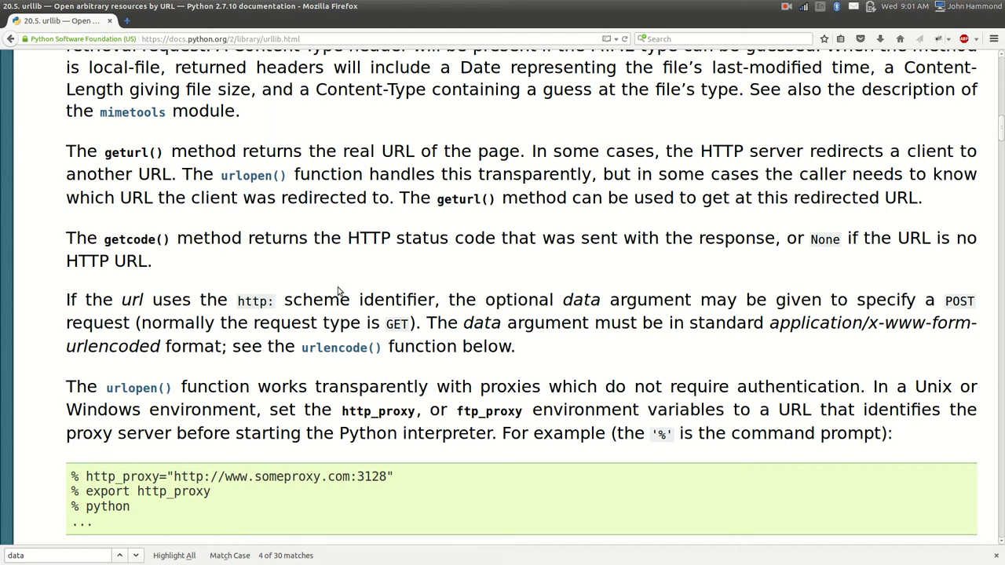
{"action": "double_click", "coordinate": [251, 299]}
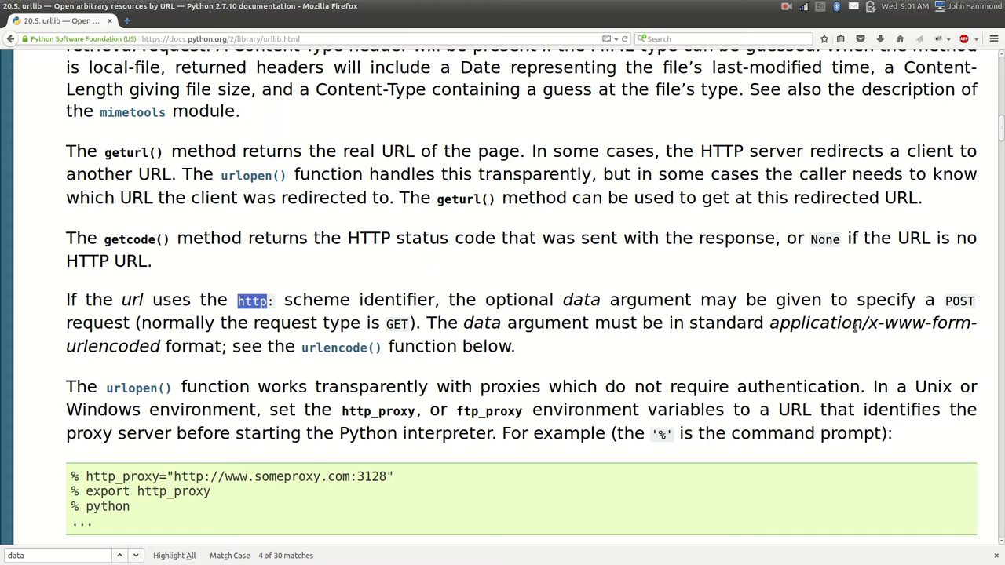
{"action": "left_click", "coordinate": [119, 555]}
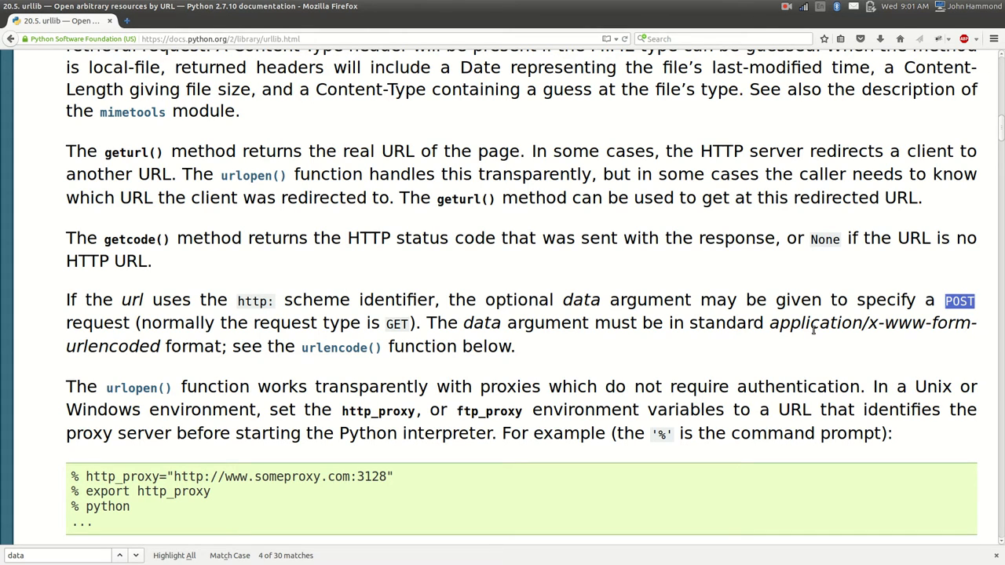
{"action": "mouse_move", "coordinate": [538, 343]}
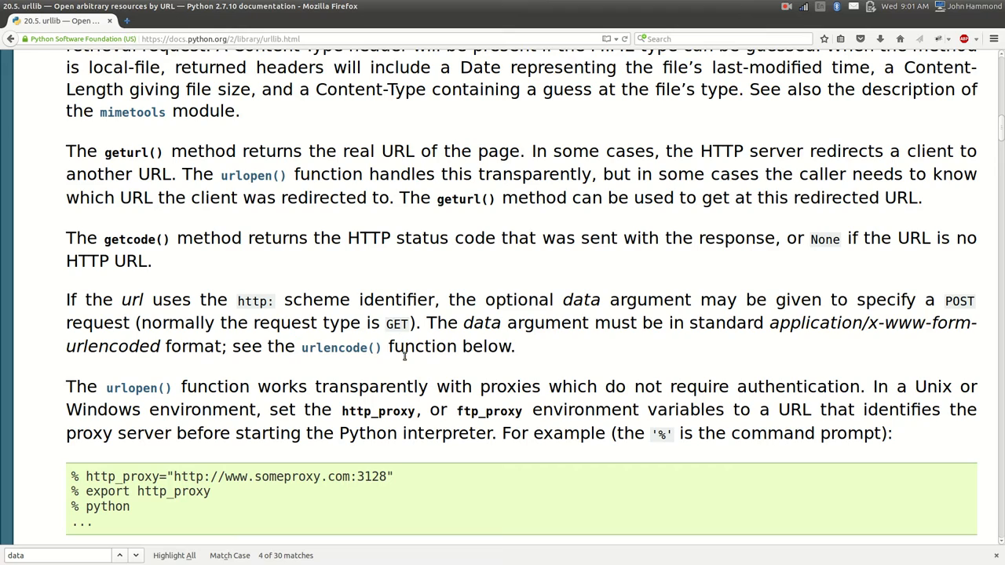
{"action": "scroll", "scroll_direction": "down", "scroll_amount": 3}
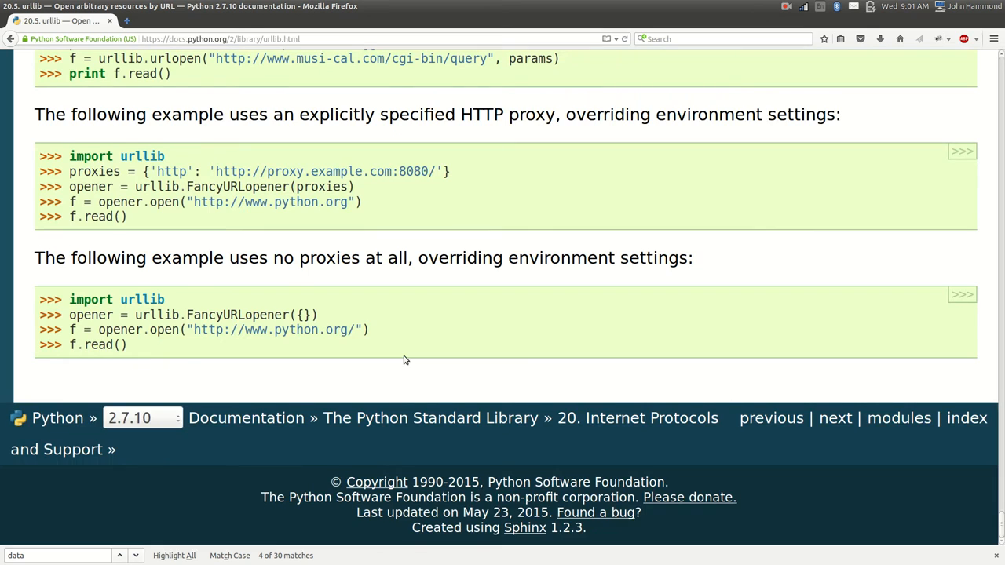
Show section 20.5.5 Examples and highlight urlencode in the POST-method example.
{"action": "scroll", "scroll_direction": "up", "scroll_amount": 3}
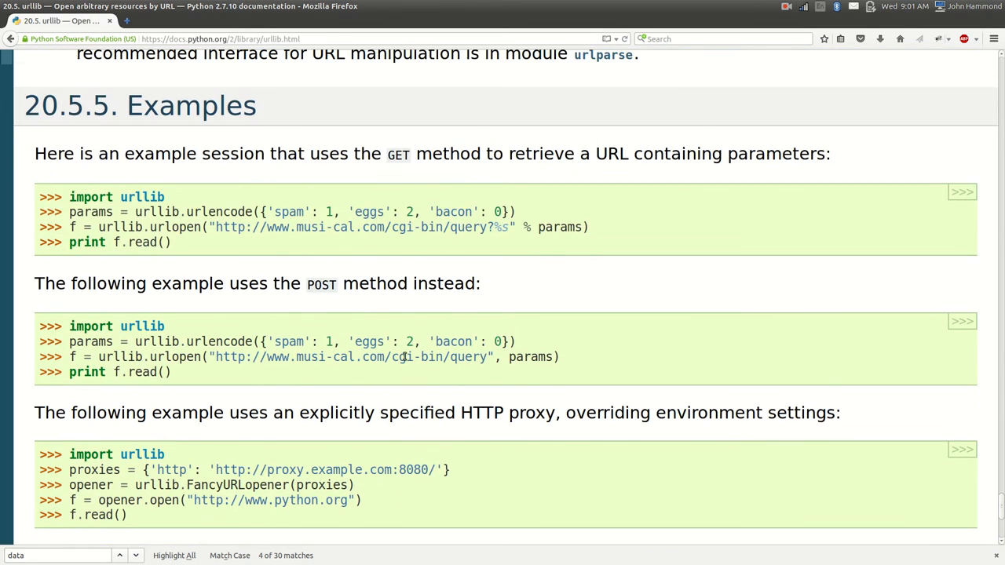
{"action": "double_click", "coordinate": [89, 340]}
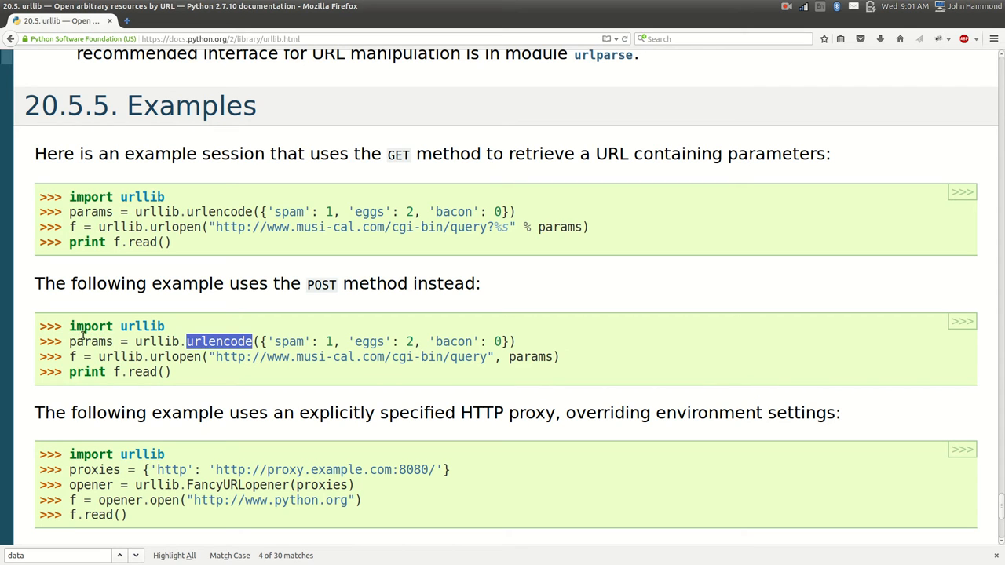
{"action": "mouse_move", "coordinate": [197, 365]}
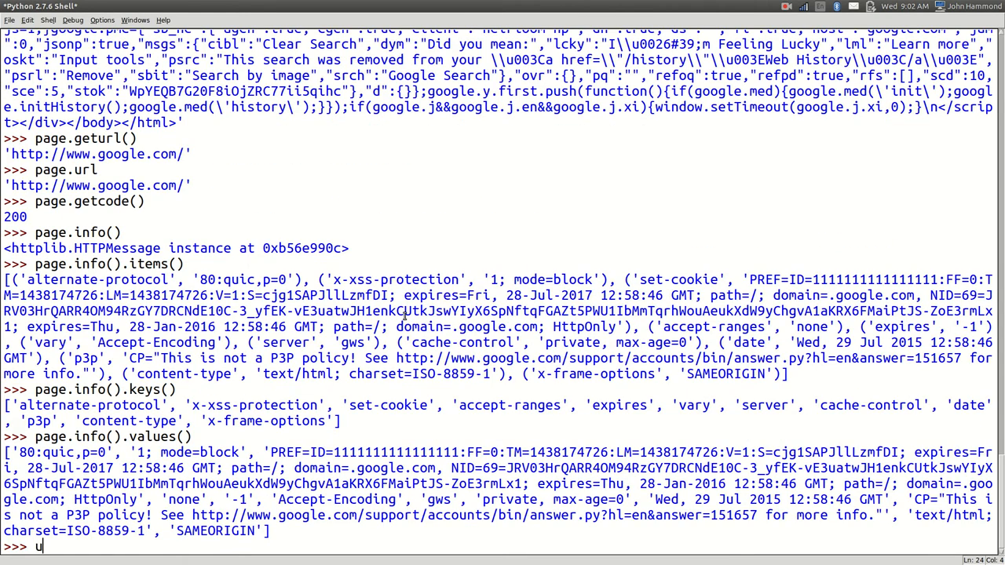
Run page.read() again for an empty string, then begin 'contents = p' at the prompt.
{"action": "type", "text": "page.read("}
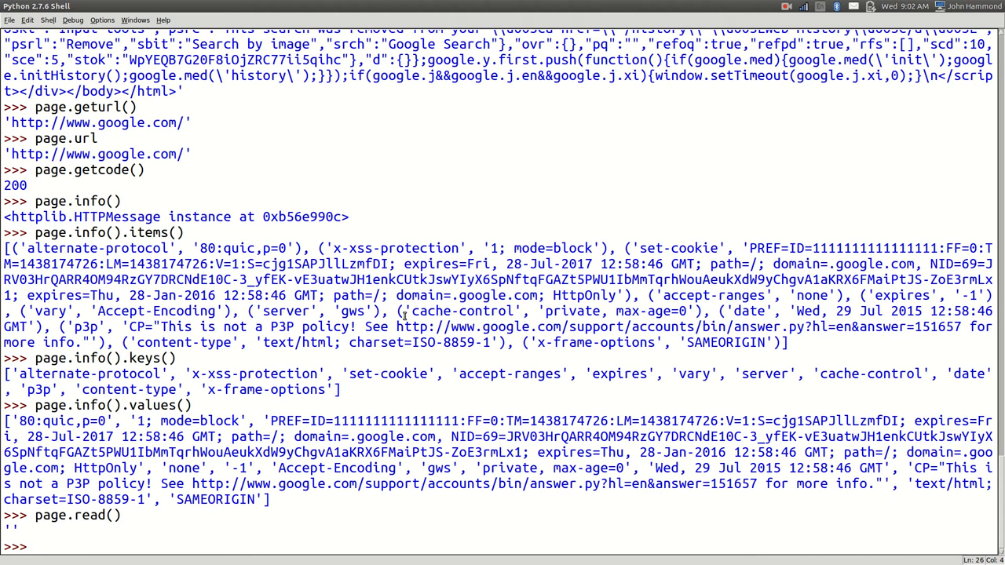
{"action": "type", "text": "contents"}
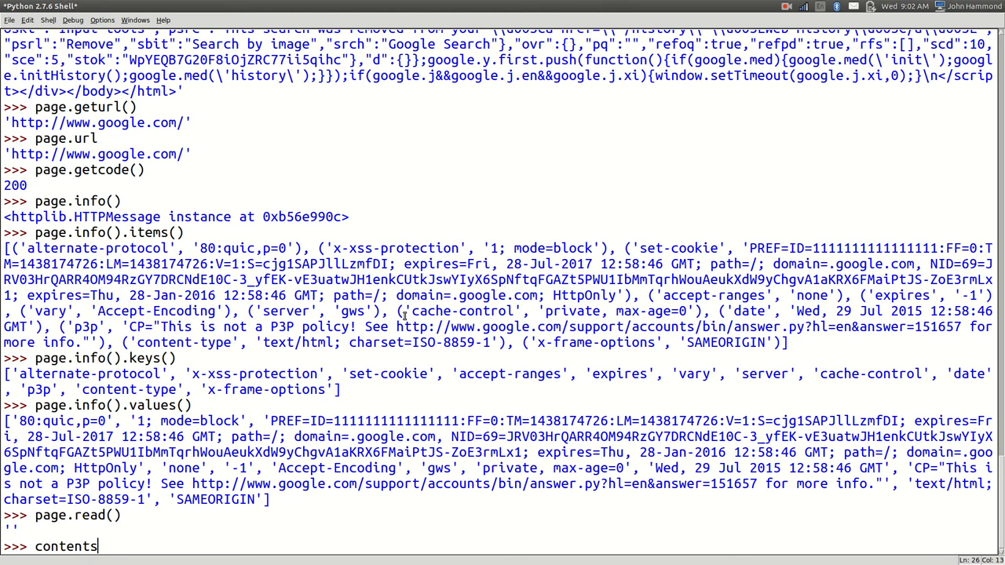
{"action": "type", "text": "= p"}
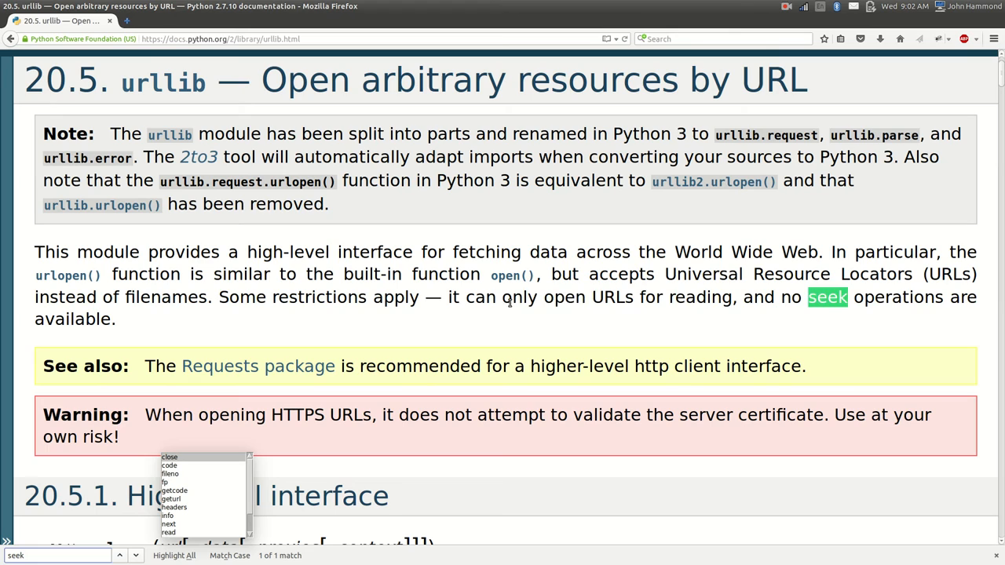
Highlight the 'only open URLs for reading' phrase and reach urlopen's read() caveat.
{"action": "left_click_drag", "start_coordinate": [512, 297], "coordinate": [711, 296]}
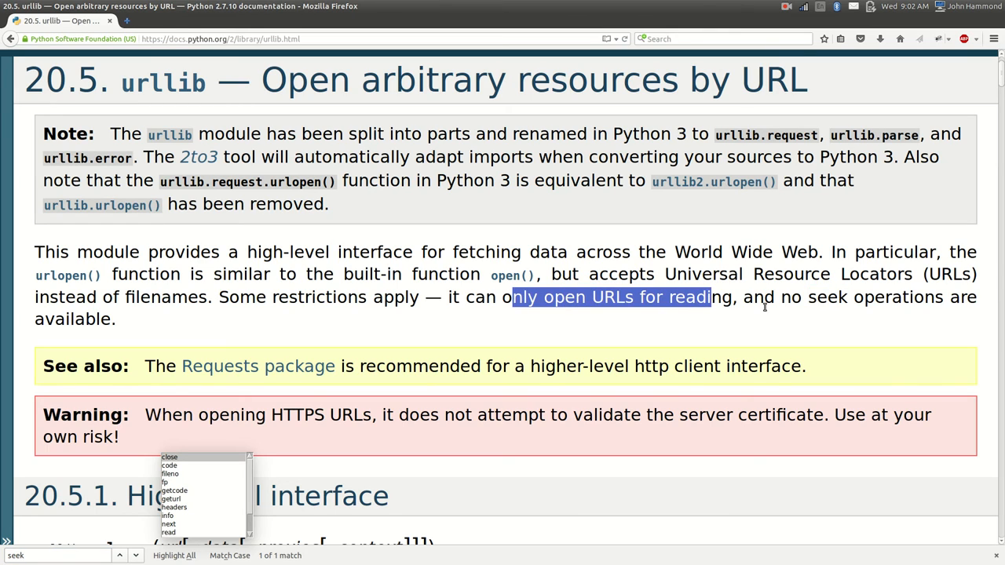
{"action": "scroll", "scroll_direction": "down", "scroll_amount": 3}
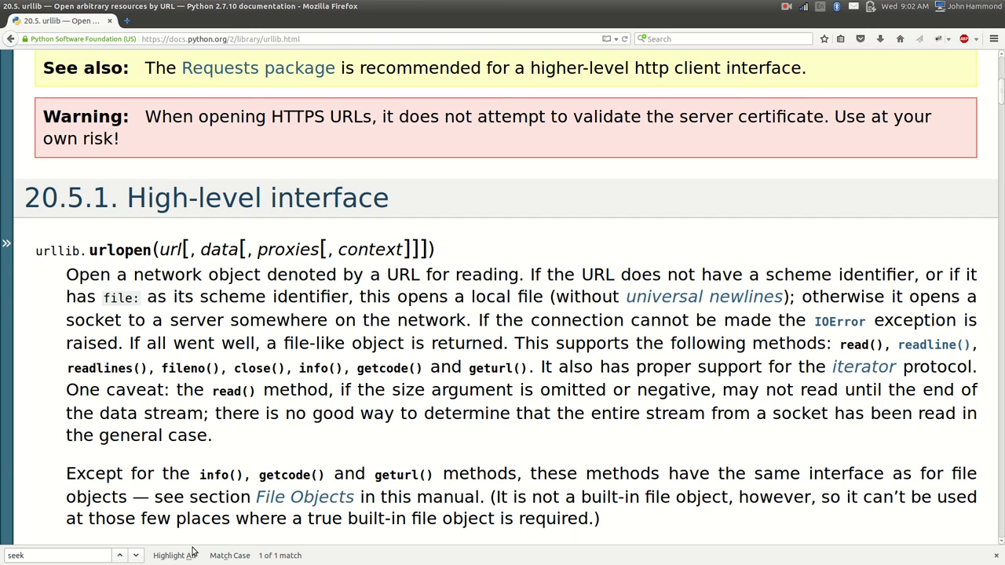
{"action": "scroll", "scroll_direction": "down", "scroll_amount": 3}
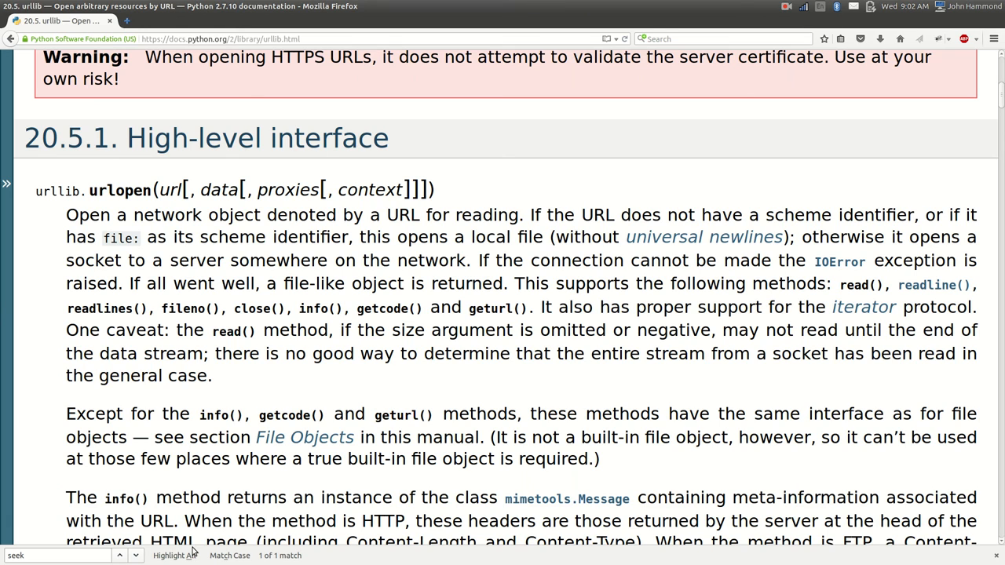
{"action": "mouse_move", "coordinate": [820, 518]}
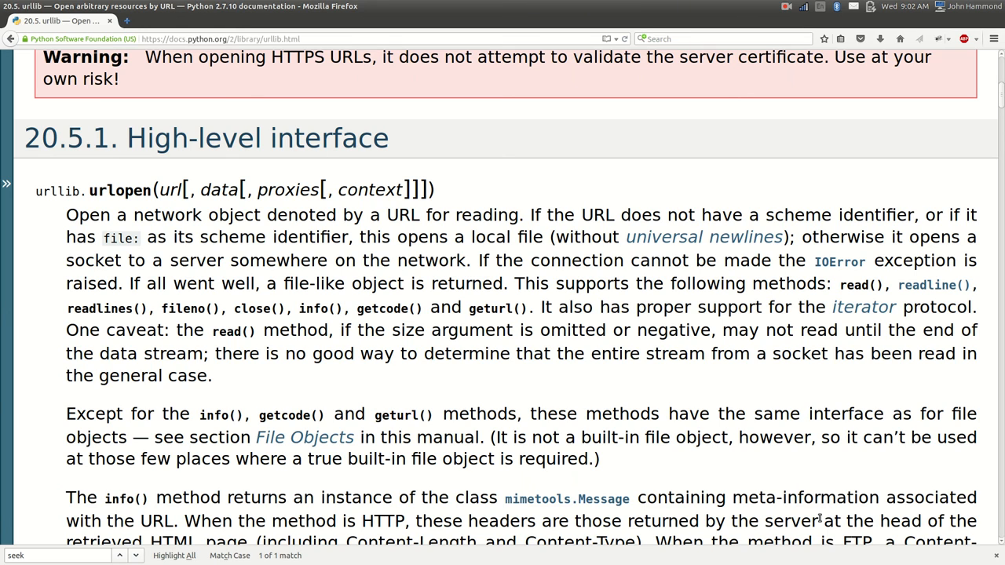